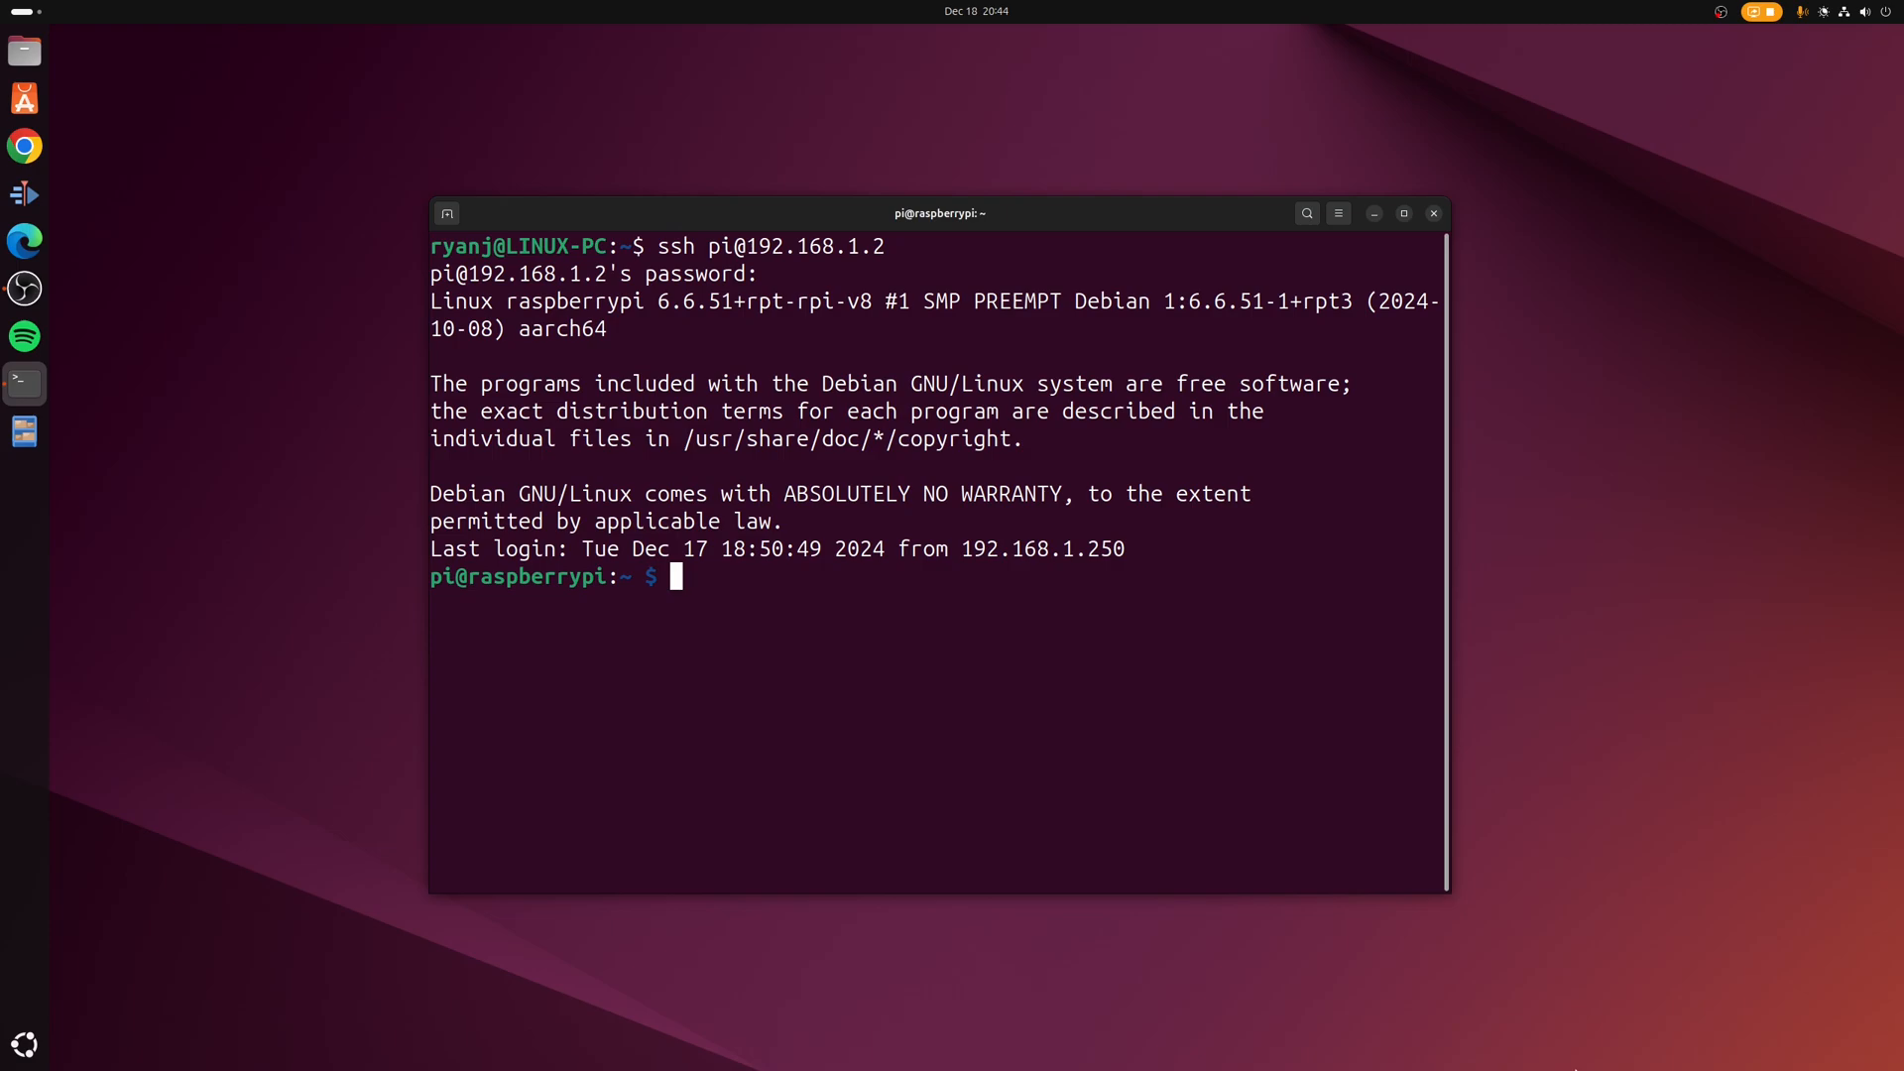
Update and fully upgrade the Pi's packages with apt, then enter the rpi-connect install command
text(sudo apt update && sudo apt full-upgrade -y)
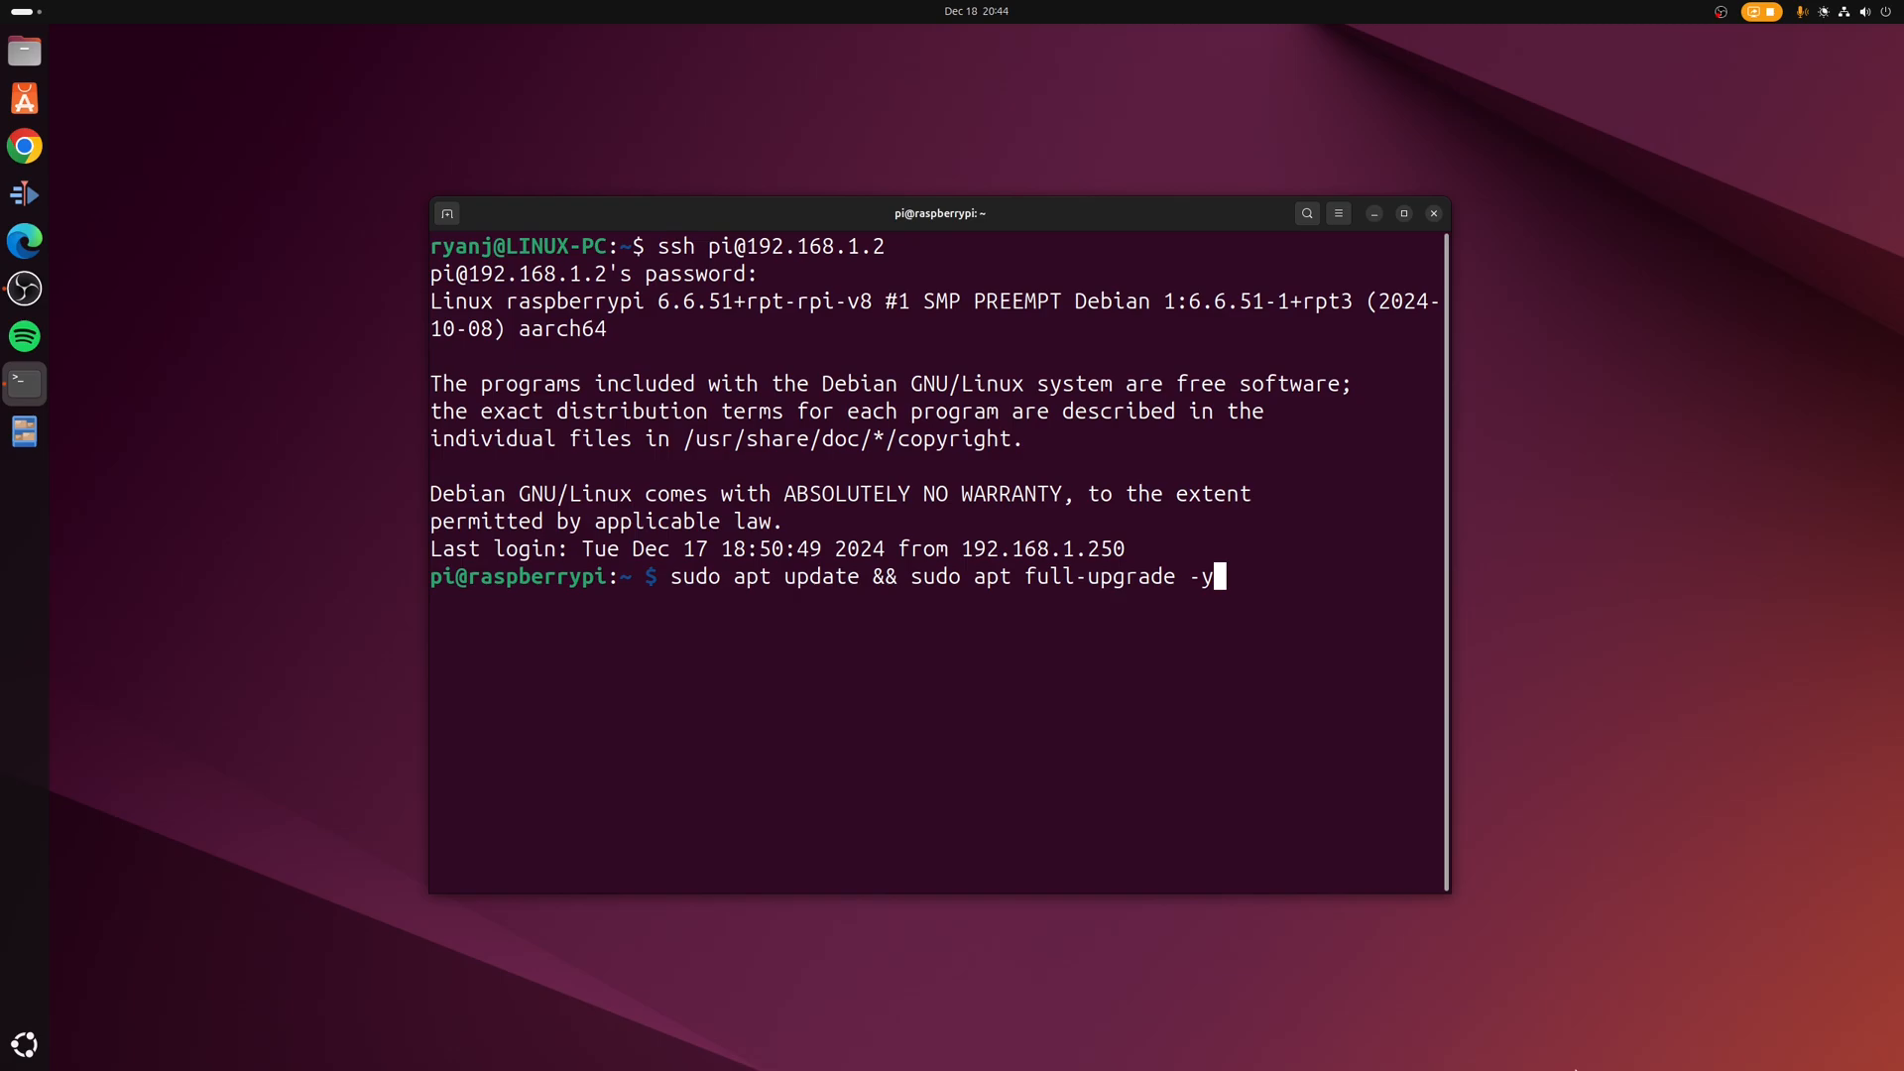
key(Return)
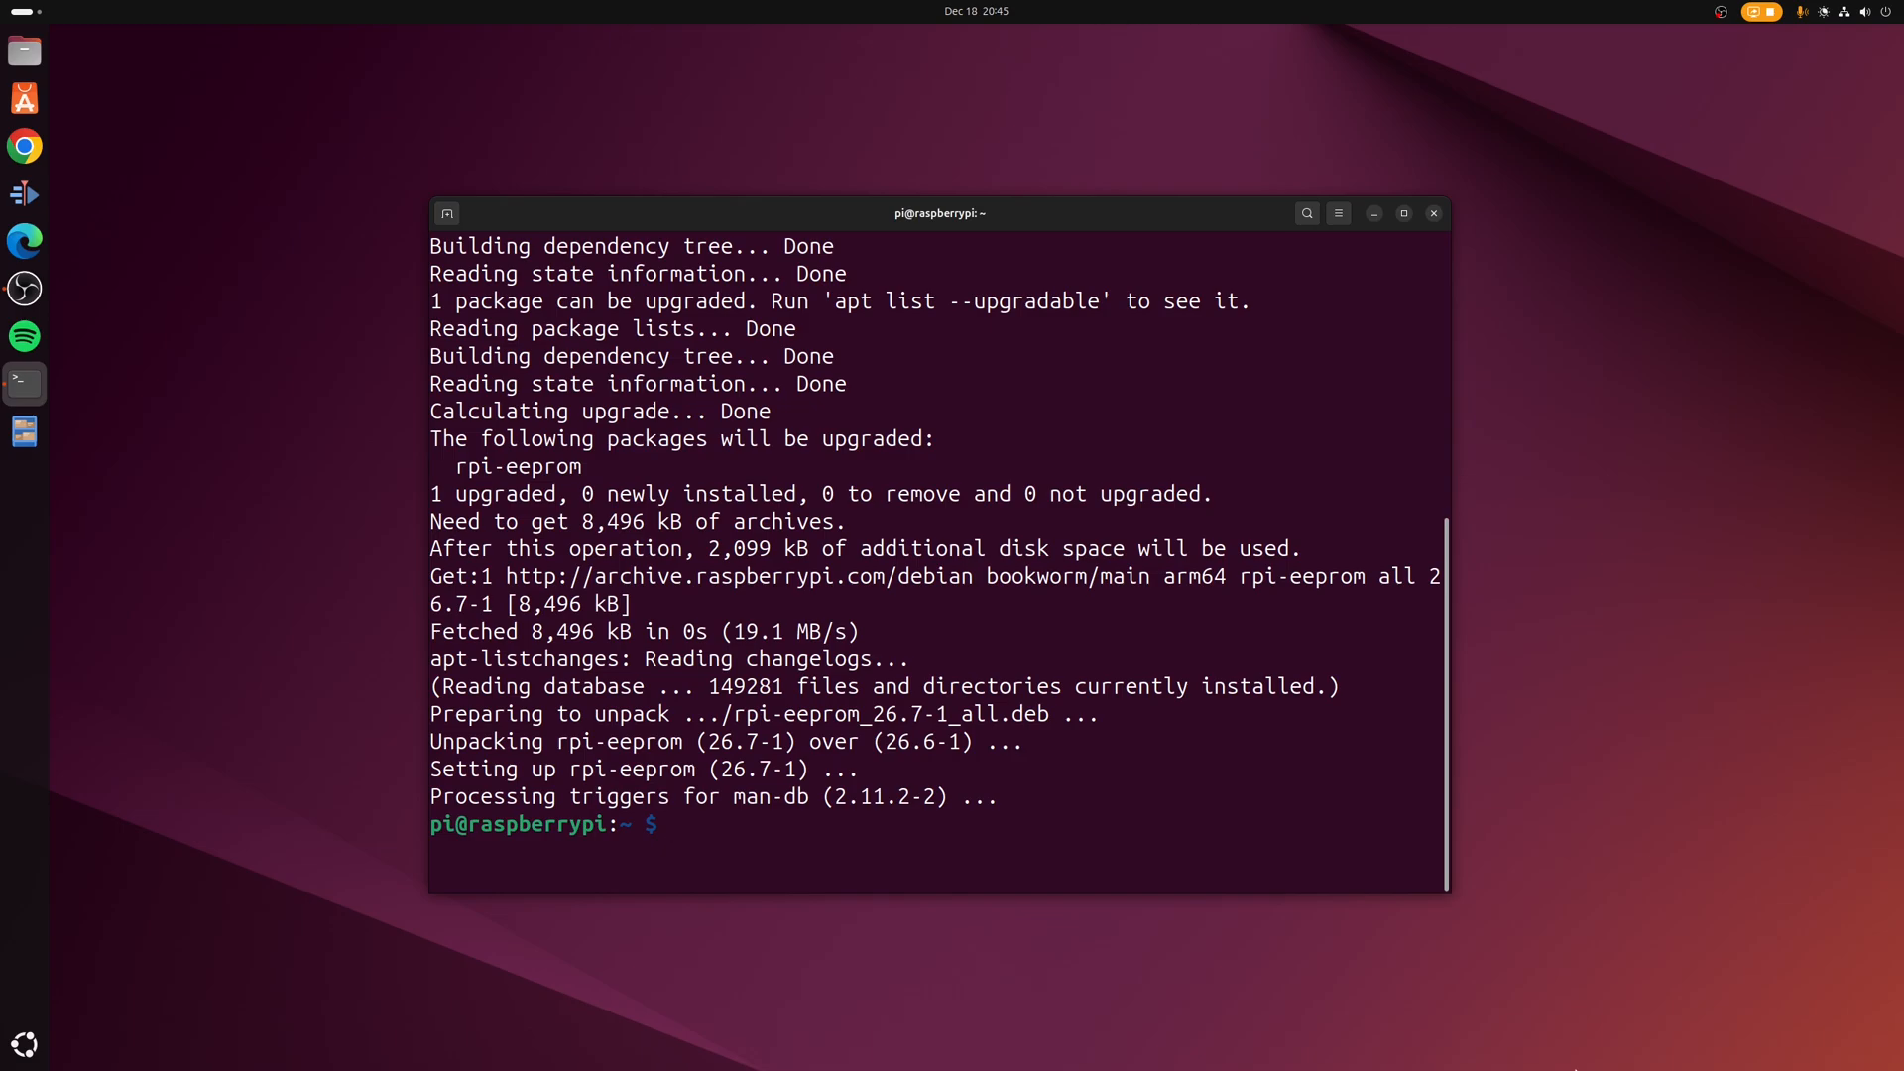
text(sudo apt install rpi-connect)
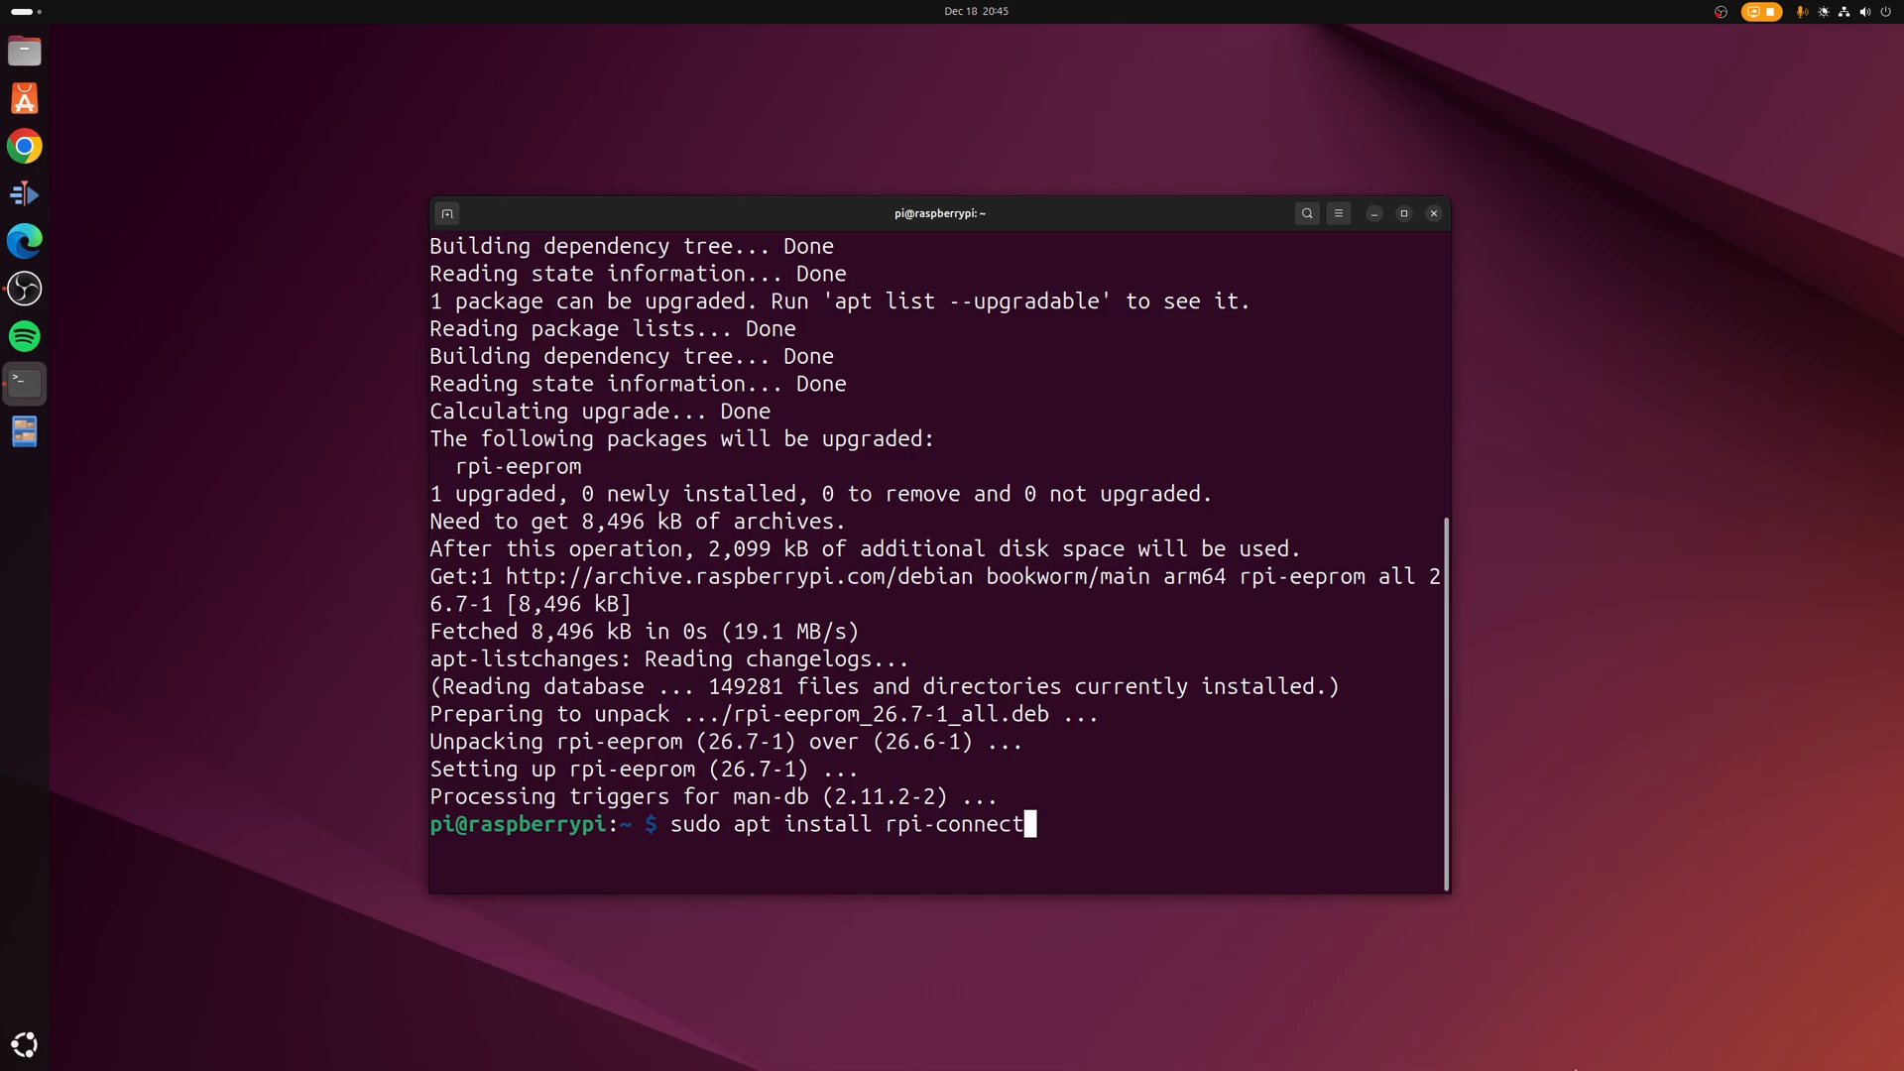
Install rpi-connect 2.1.0, turn Connect on with rpi-connect on, and enter loginctl enable-linger
key(Return)
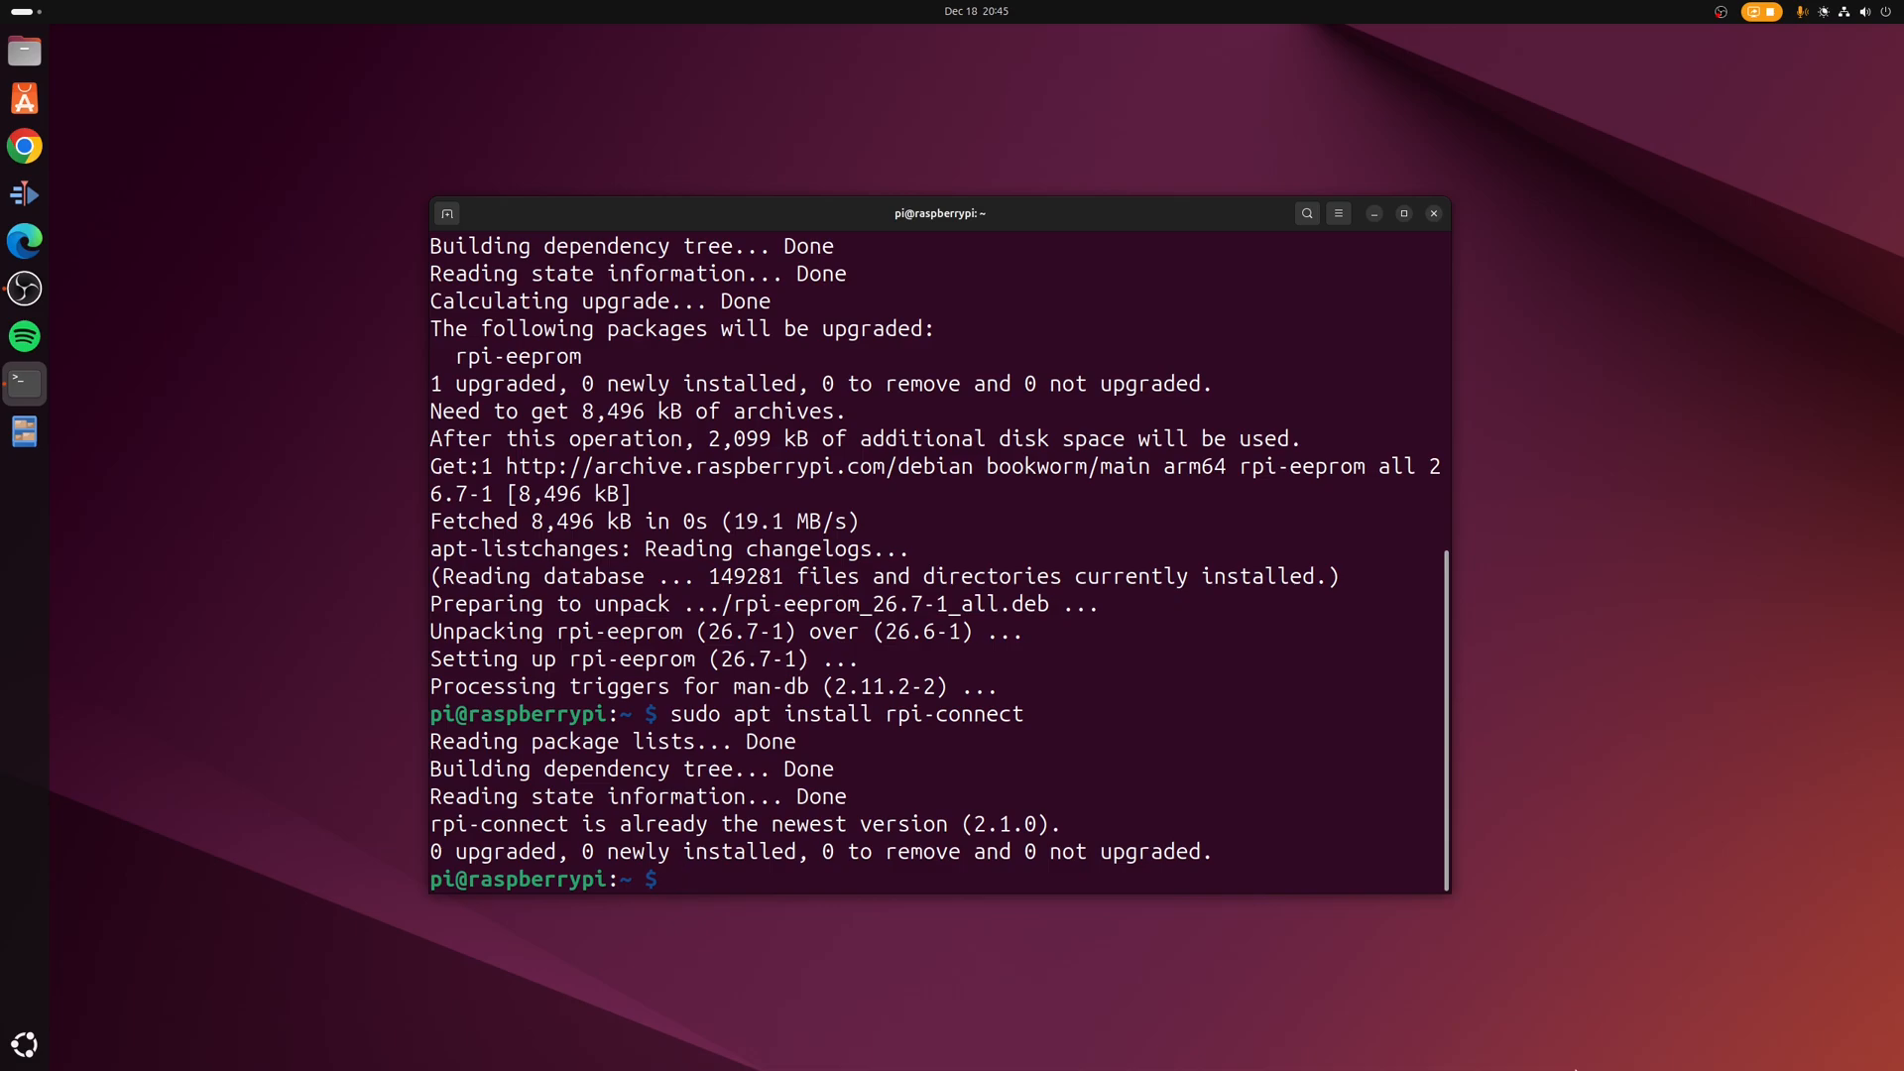
text(rpi-connect on)
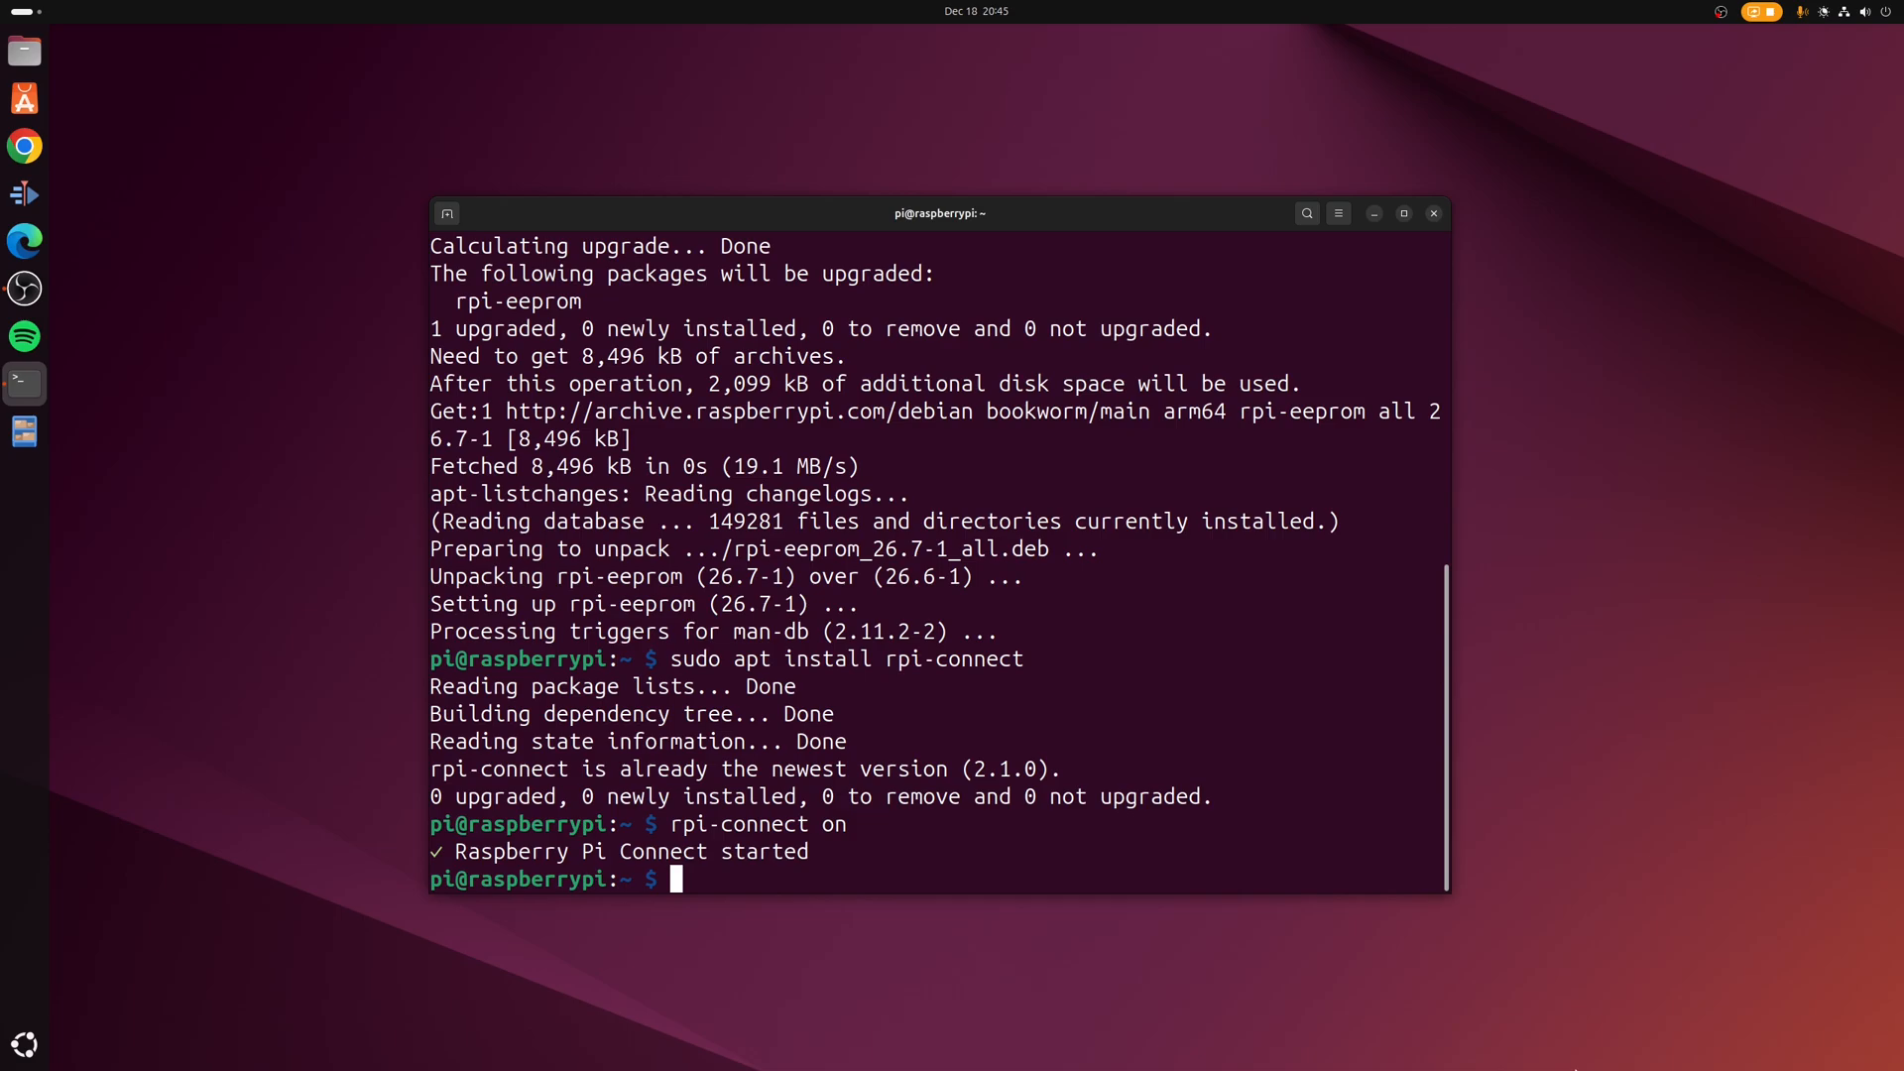
text(loginctl enable-linger)
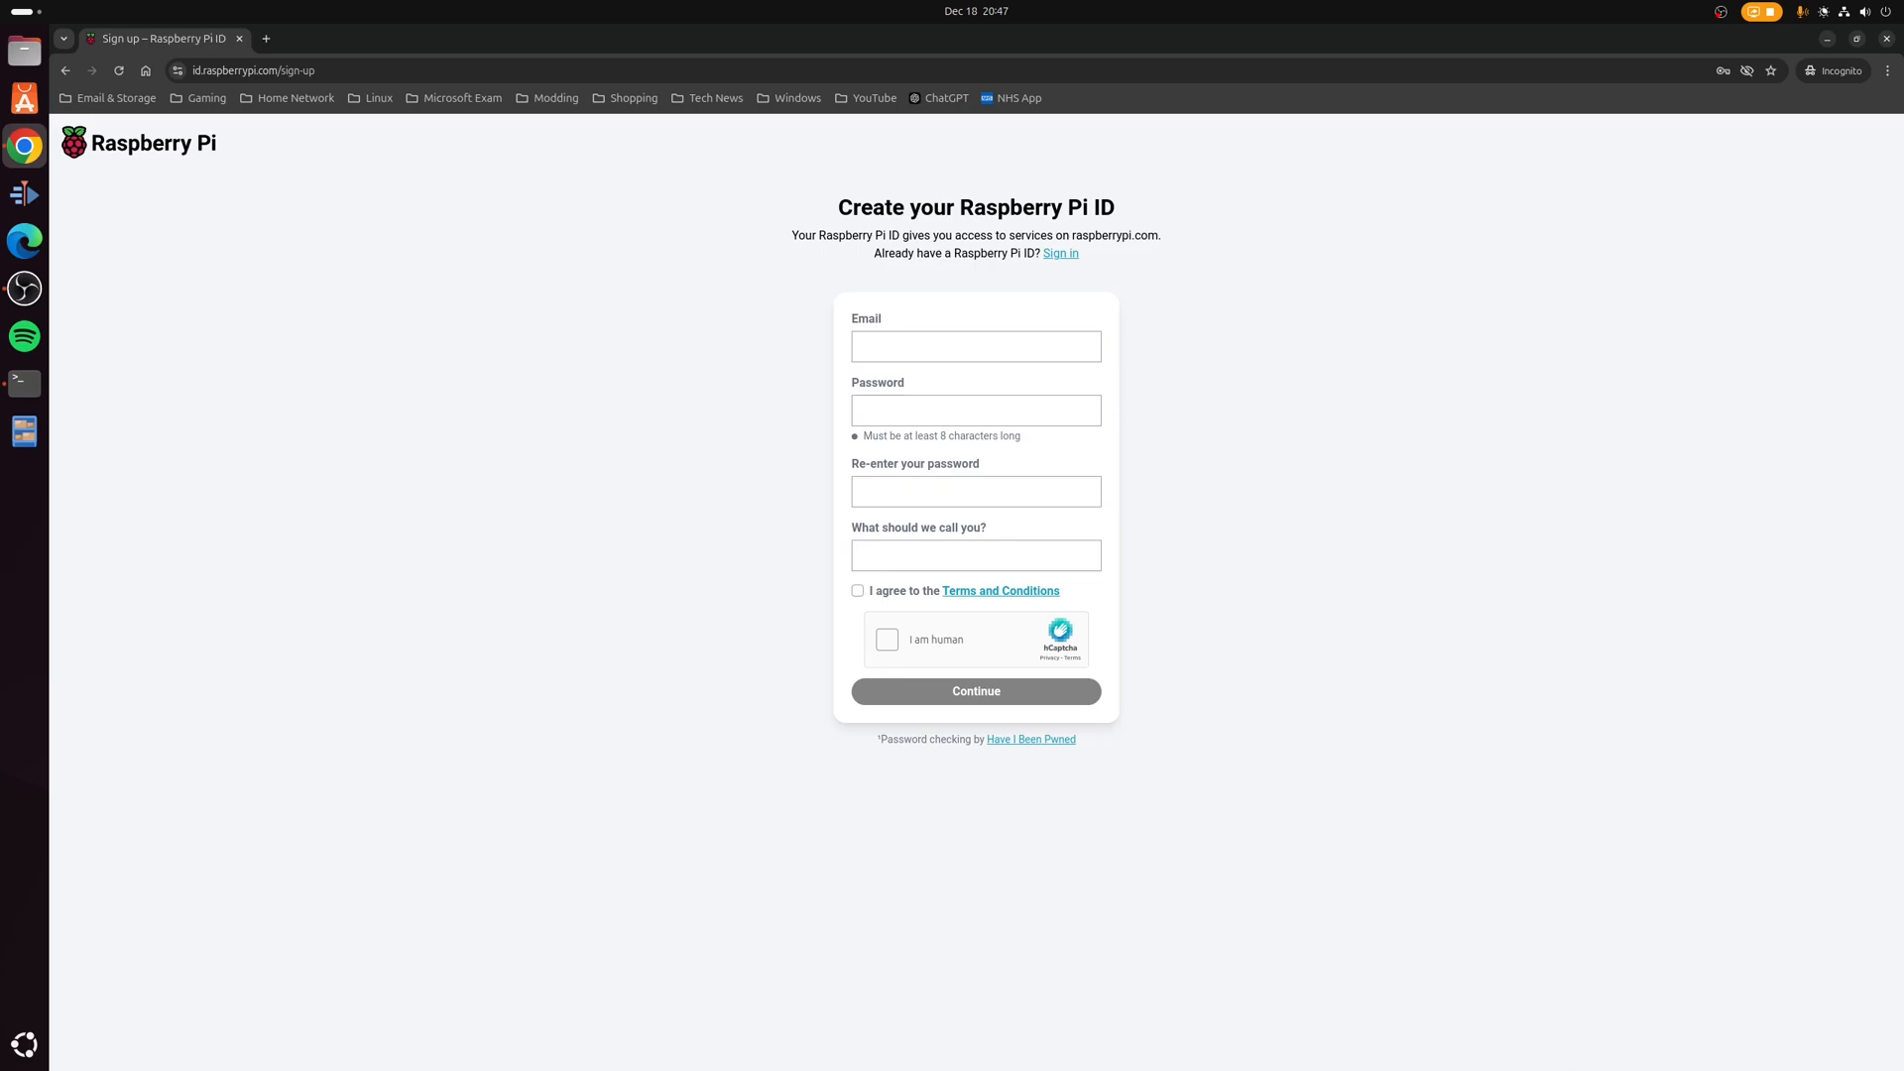
Click into the Raspberry Pi ID sign-up form to begin creating an account
click(24, 384)
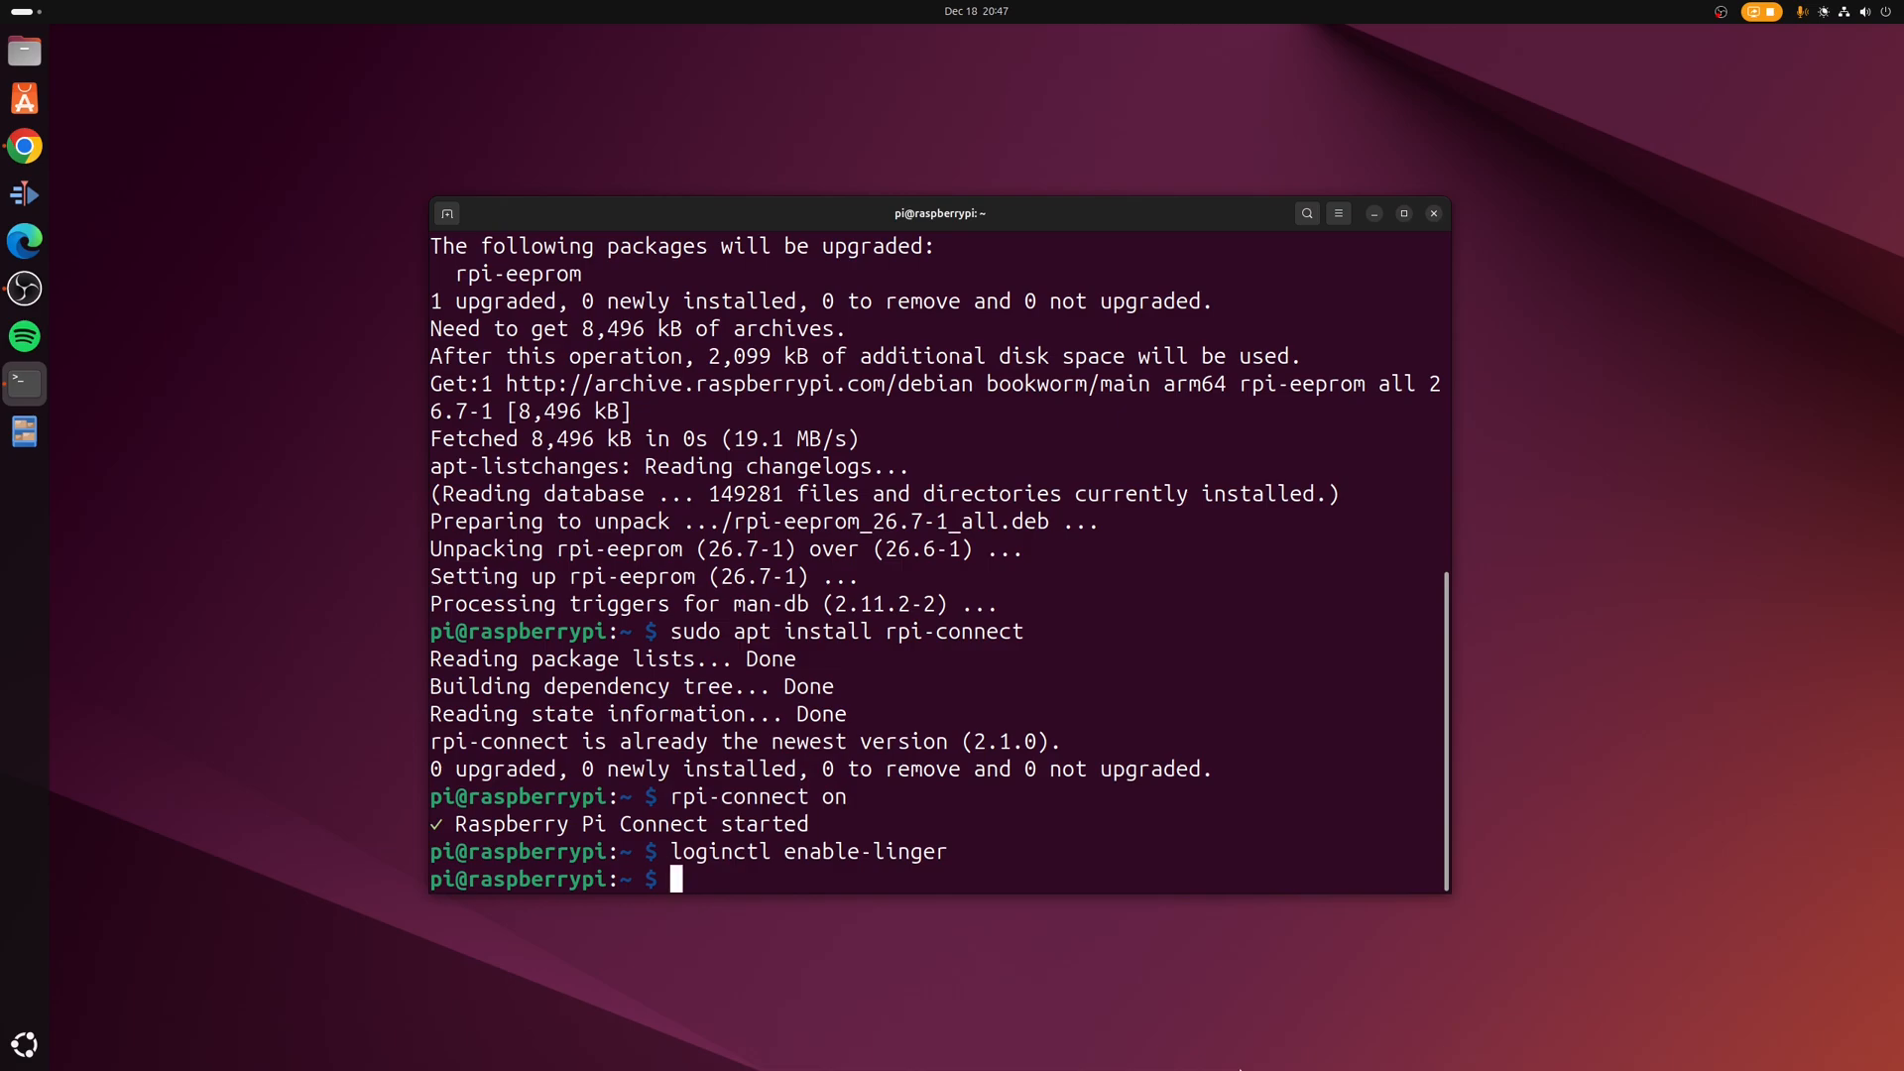
Run rpi-connect signin in the SSH session to start linking the Pi
text(rpi-connect signin)
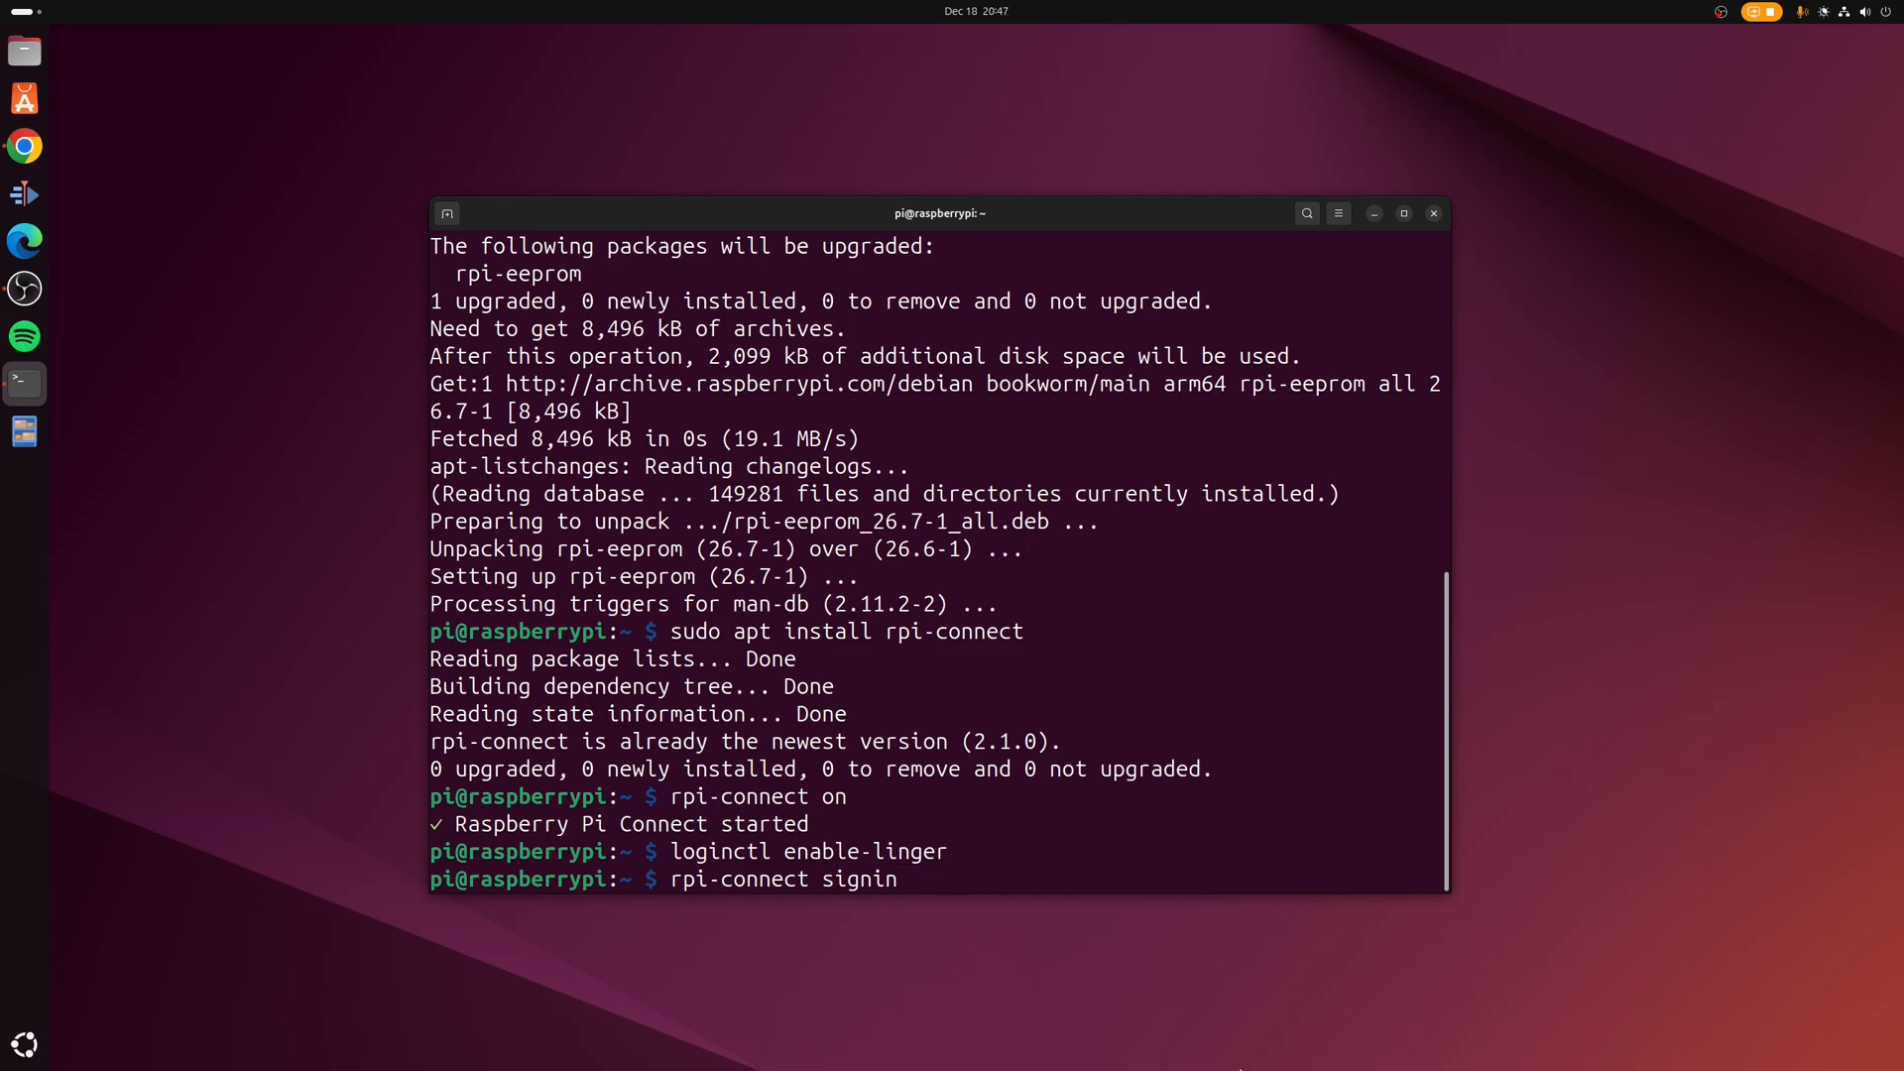
key(Return)
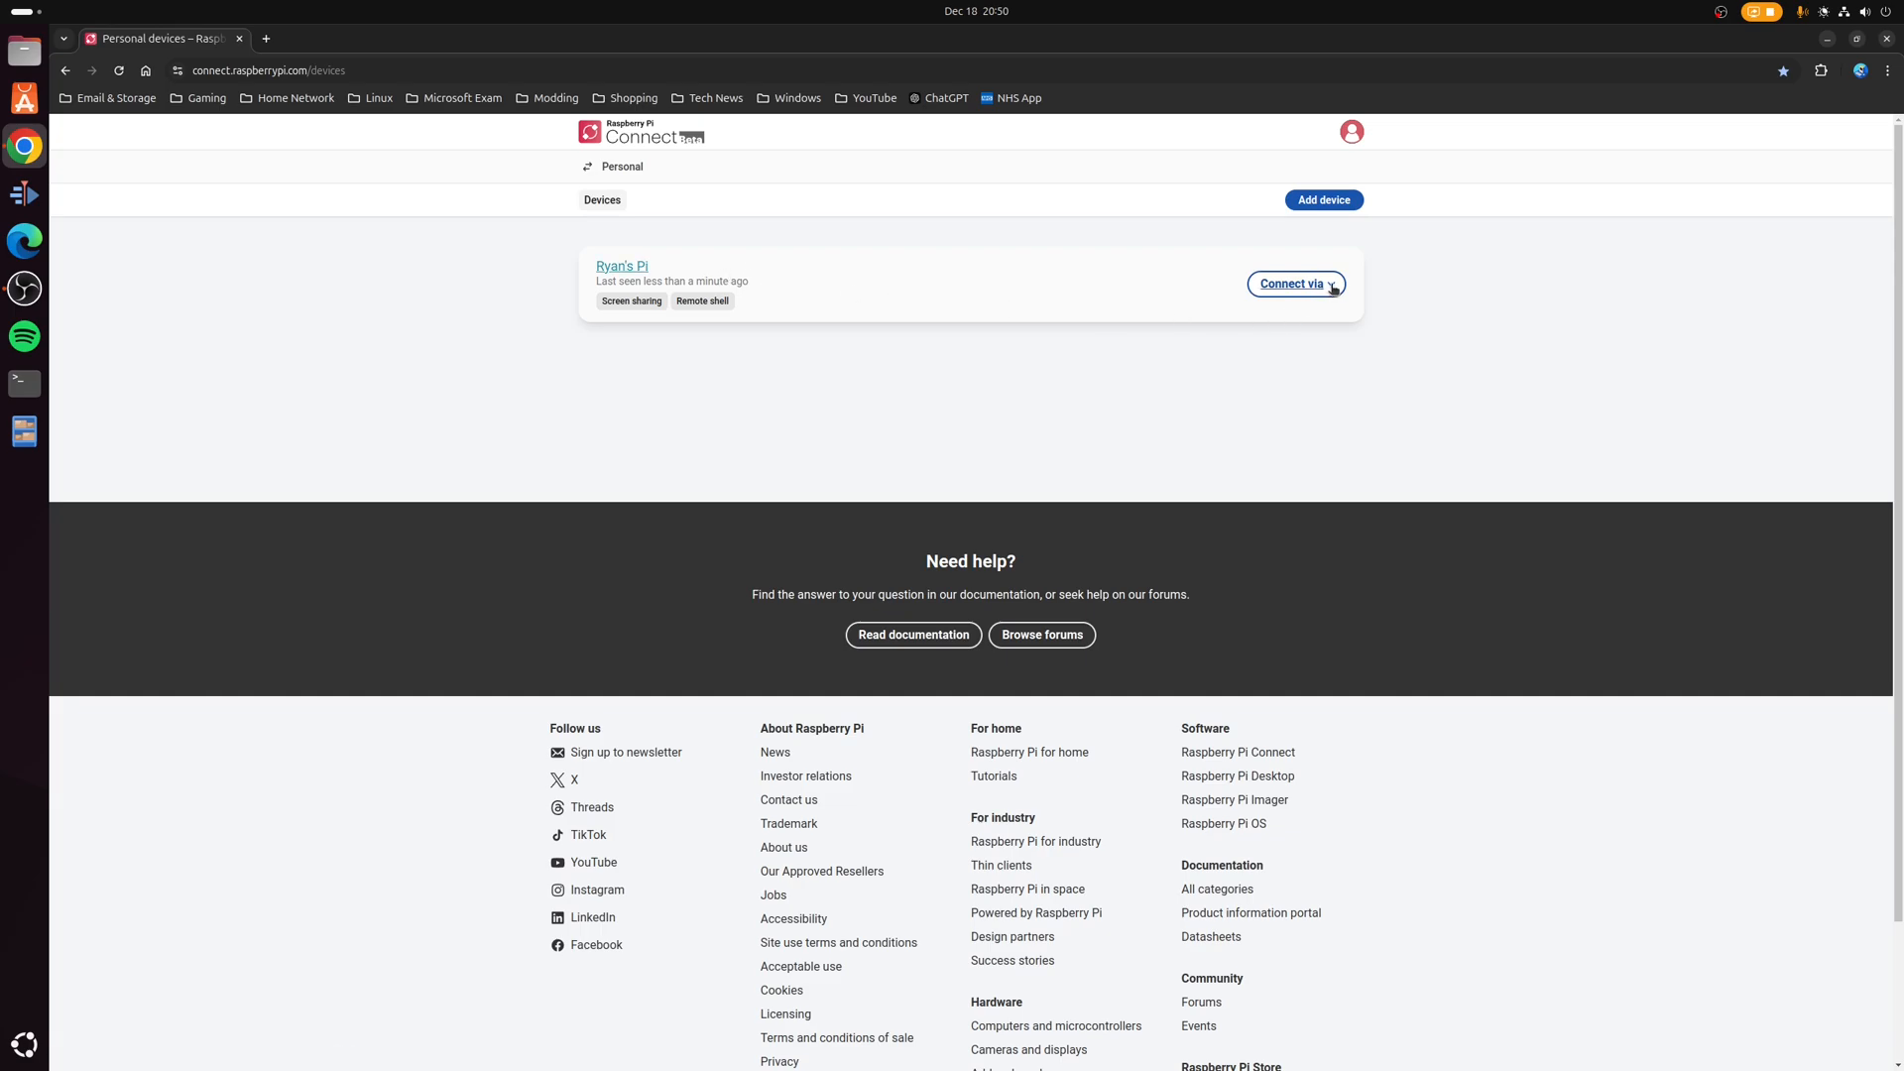
Choose Screen sharing from the Pi's Connect via menu on the Devices page
click(1293, 283)
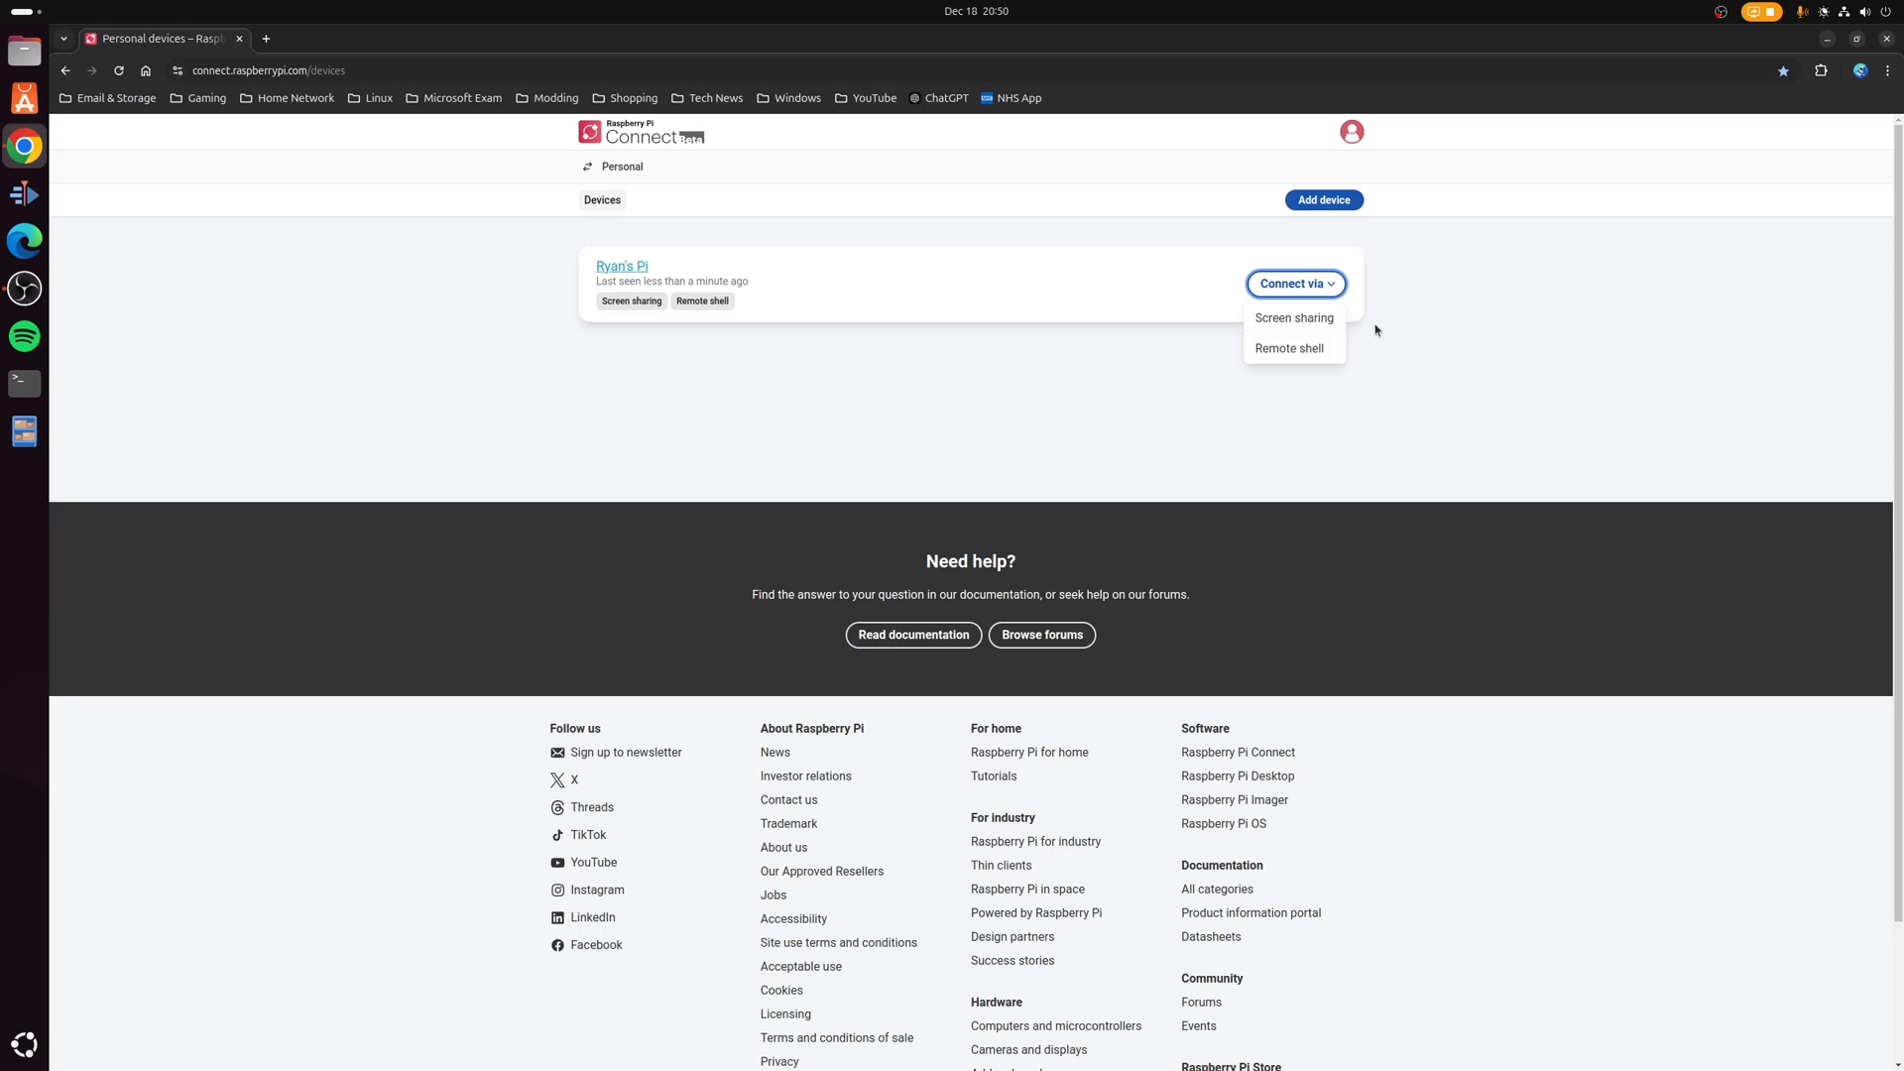
mouse_move(1327, 341)
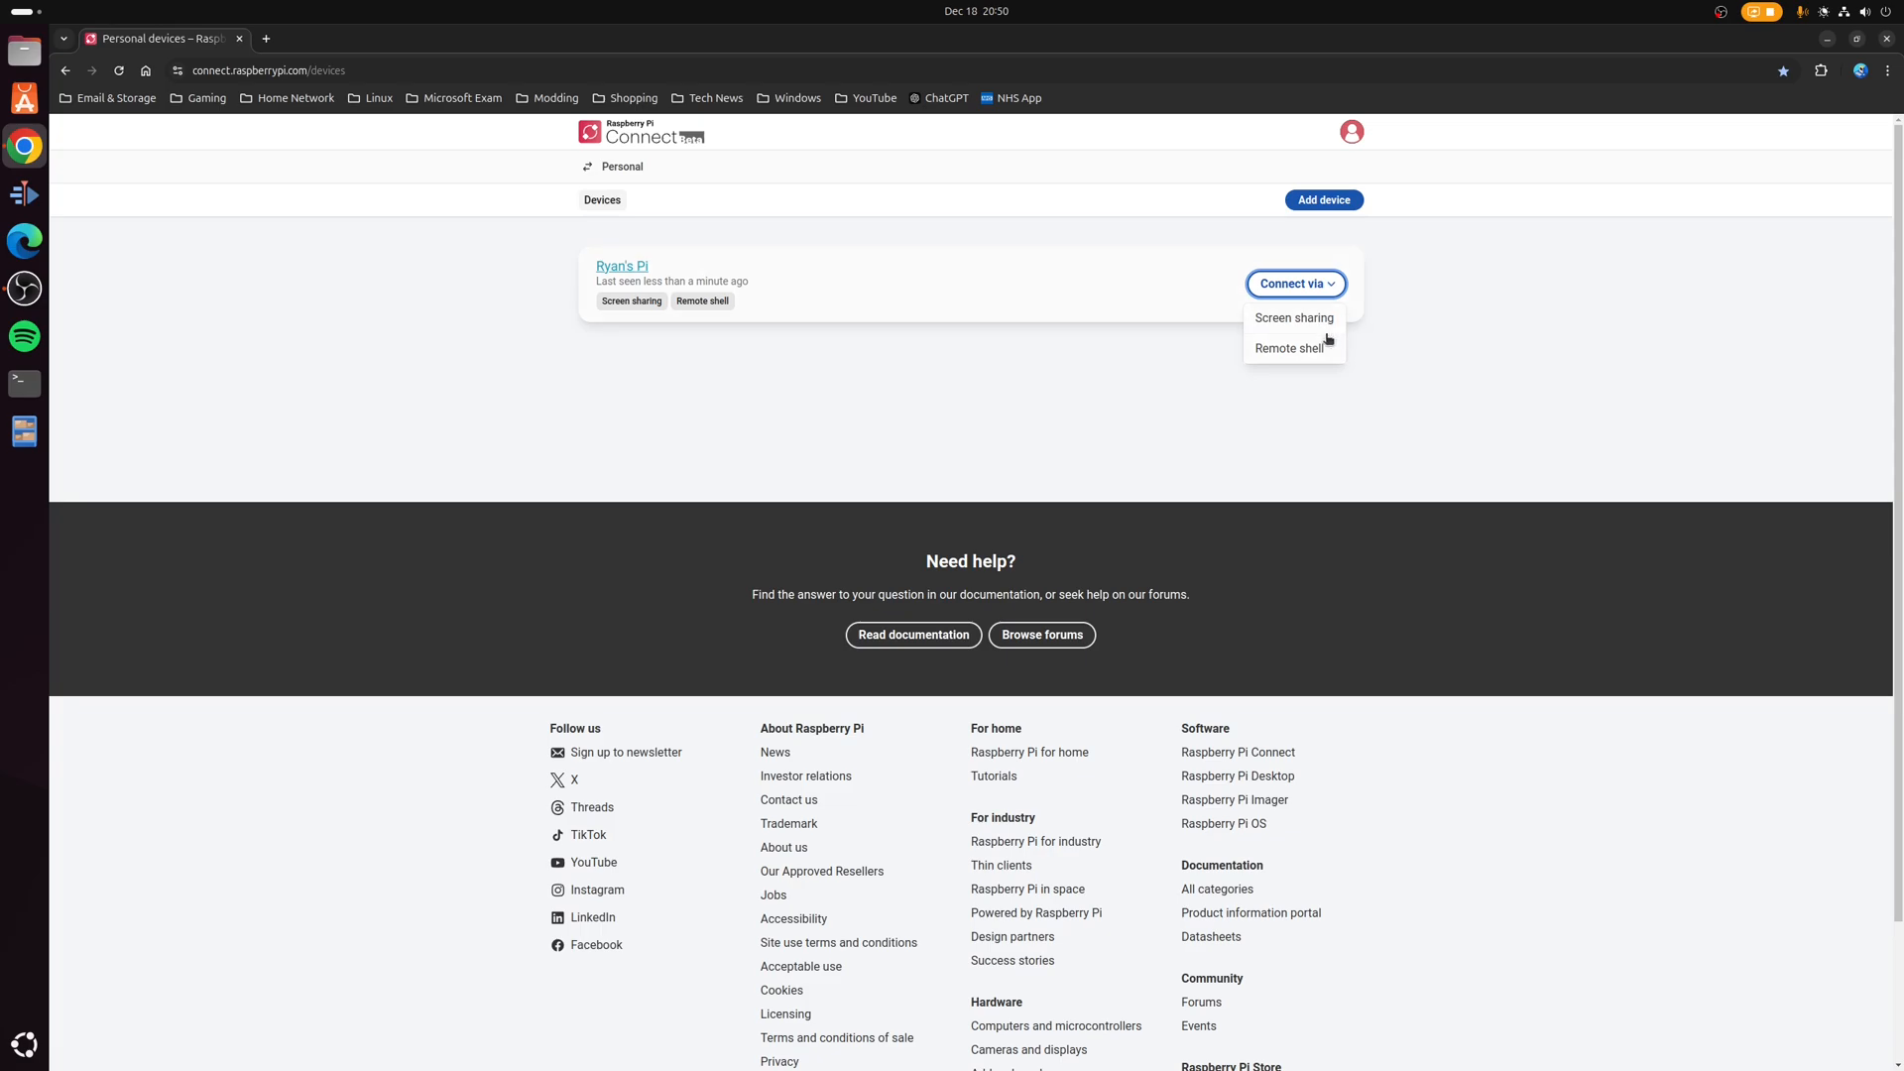
mouse_move(1312, 355)
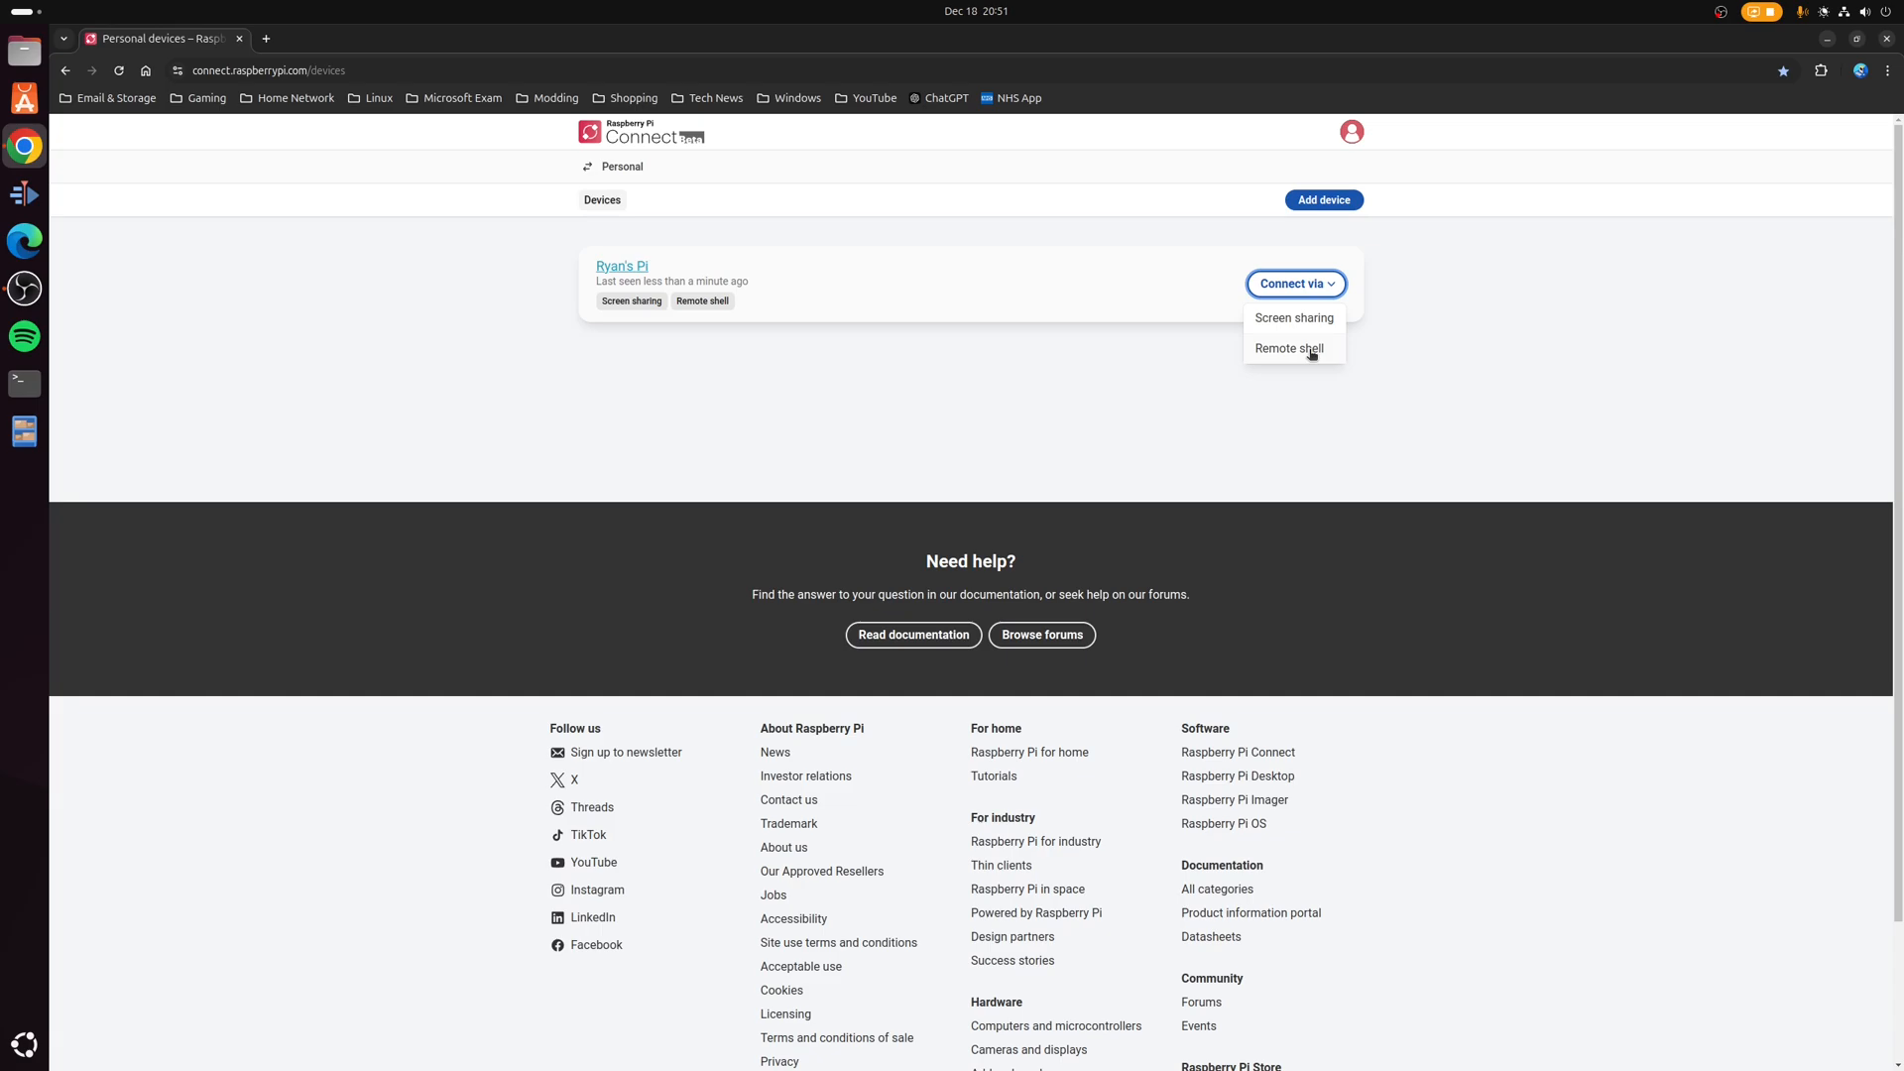
mouse_move(1283, 353)
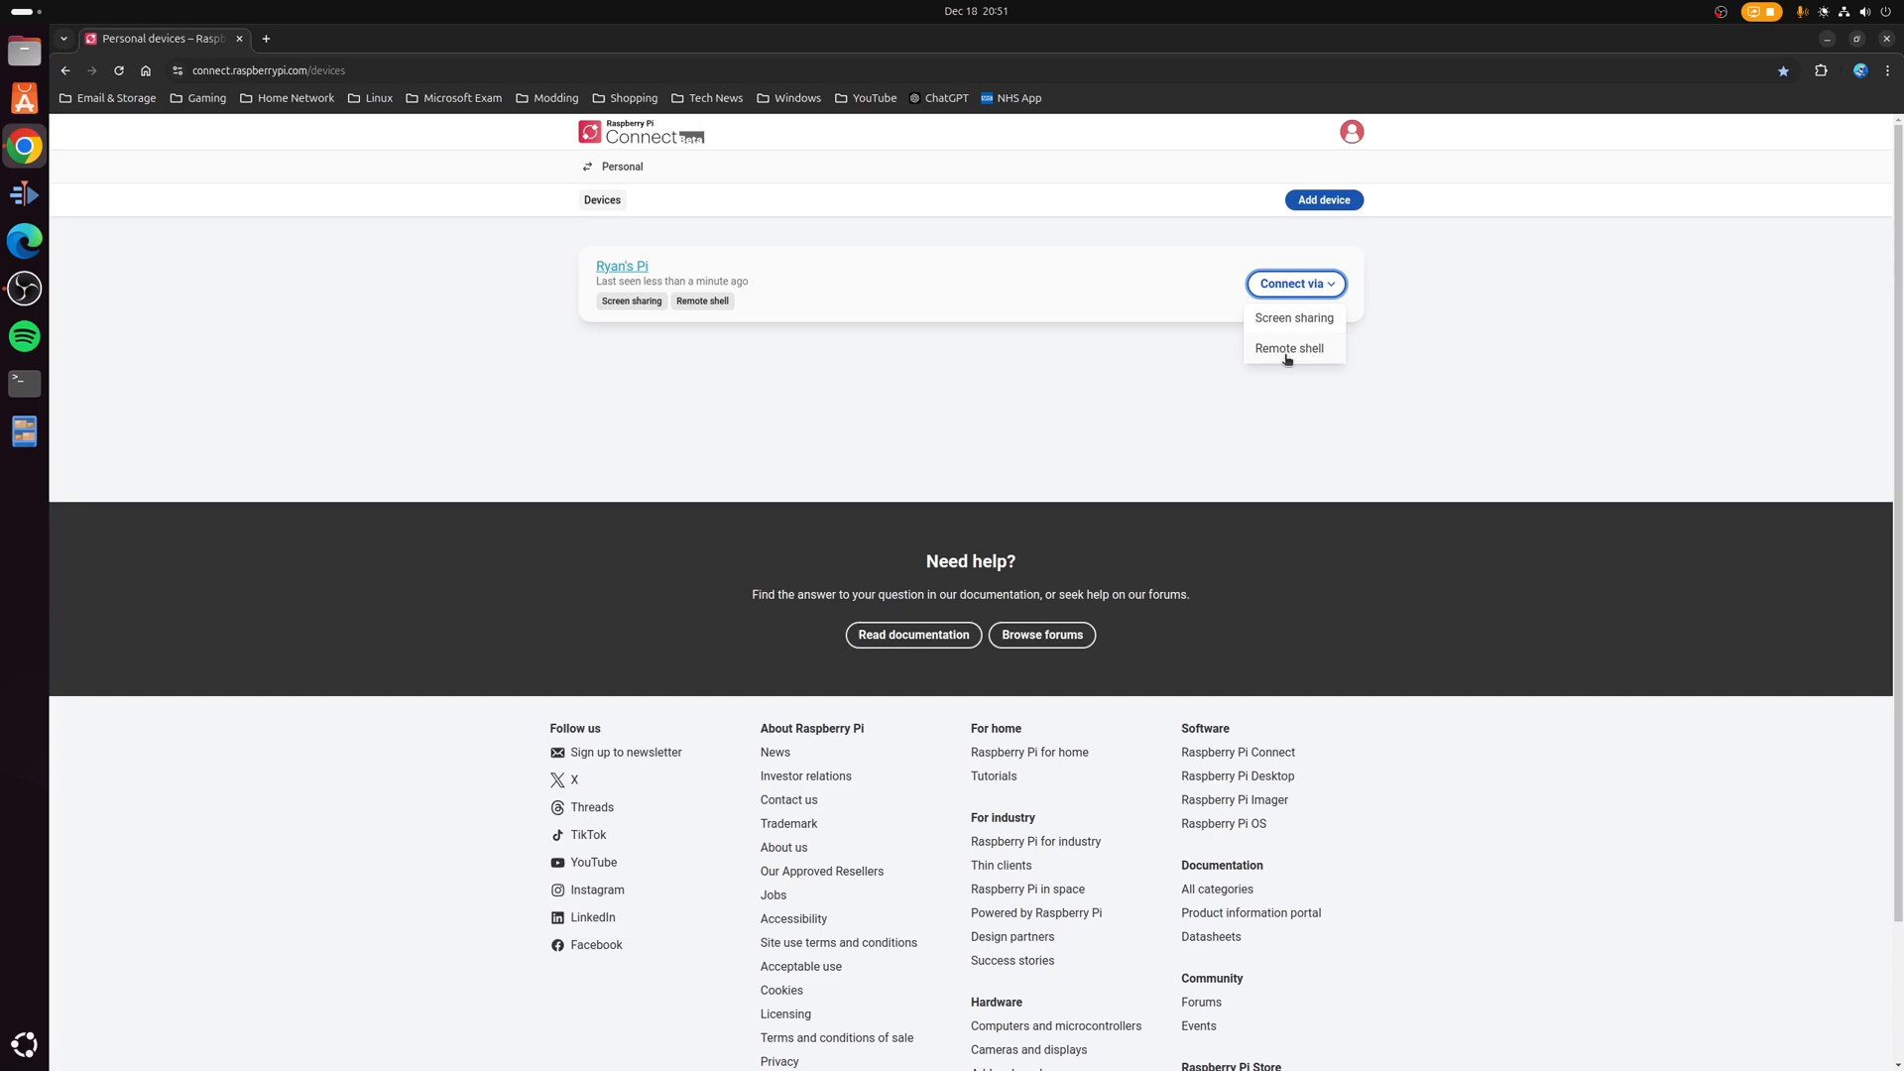
mouse_move(1331, 423)
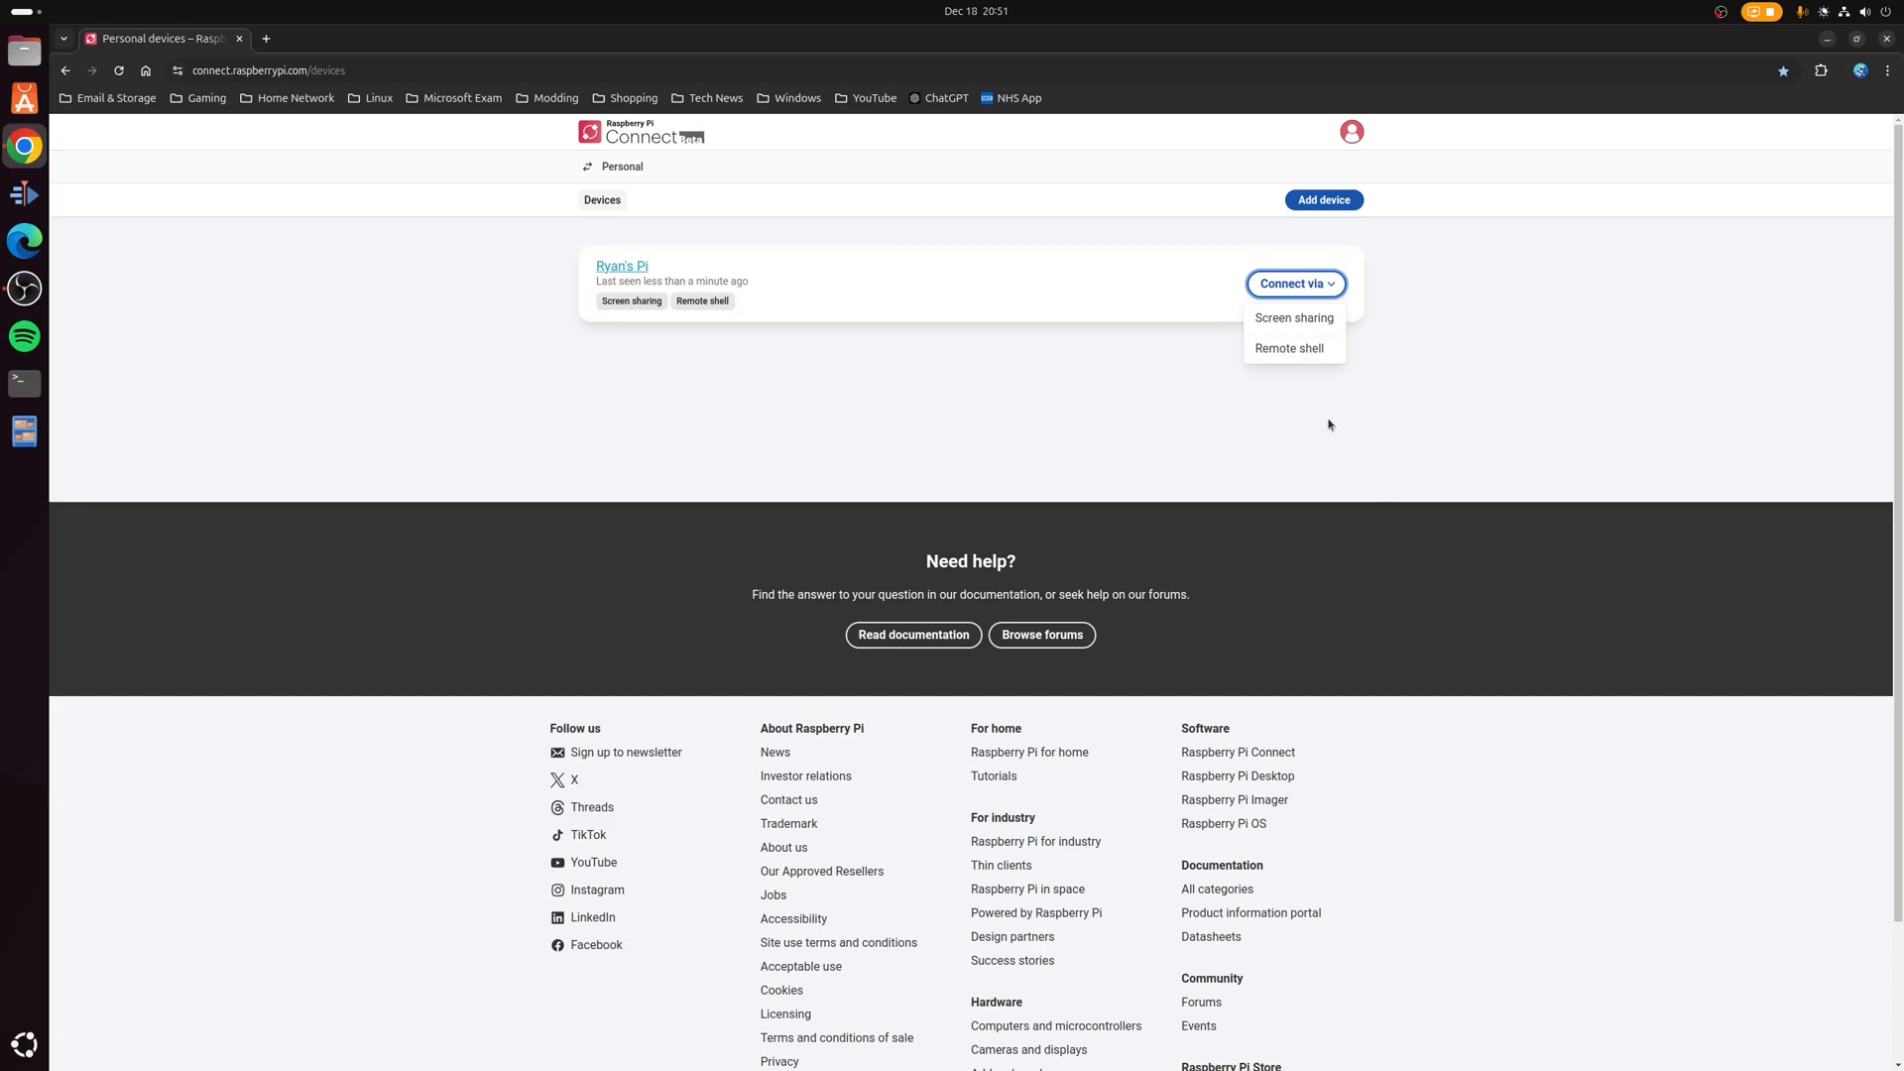
mouse_move(1299, 323)
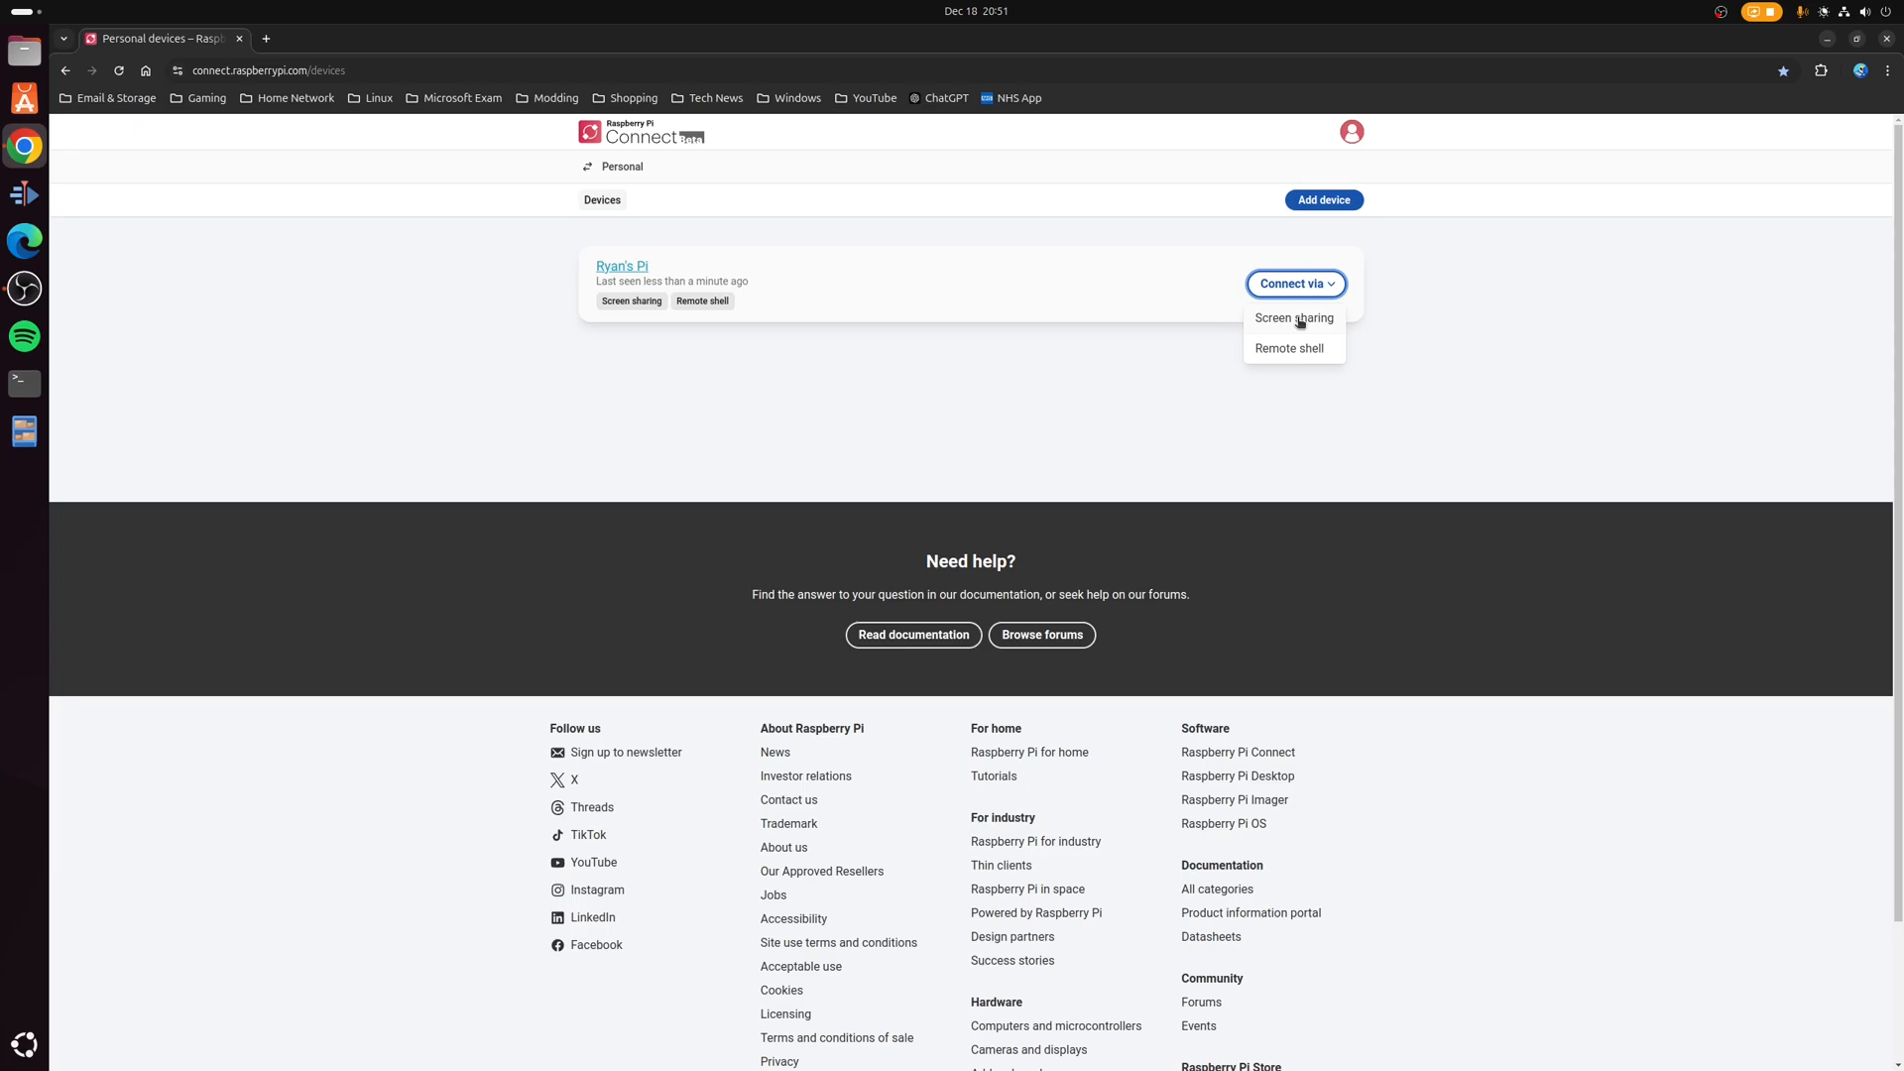
click(1292, 317)
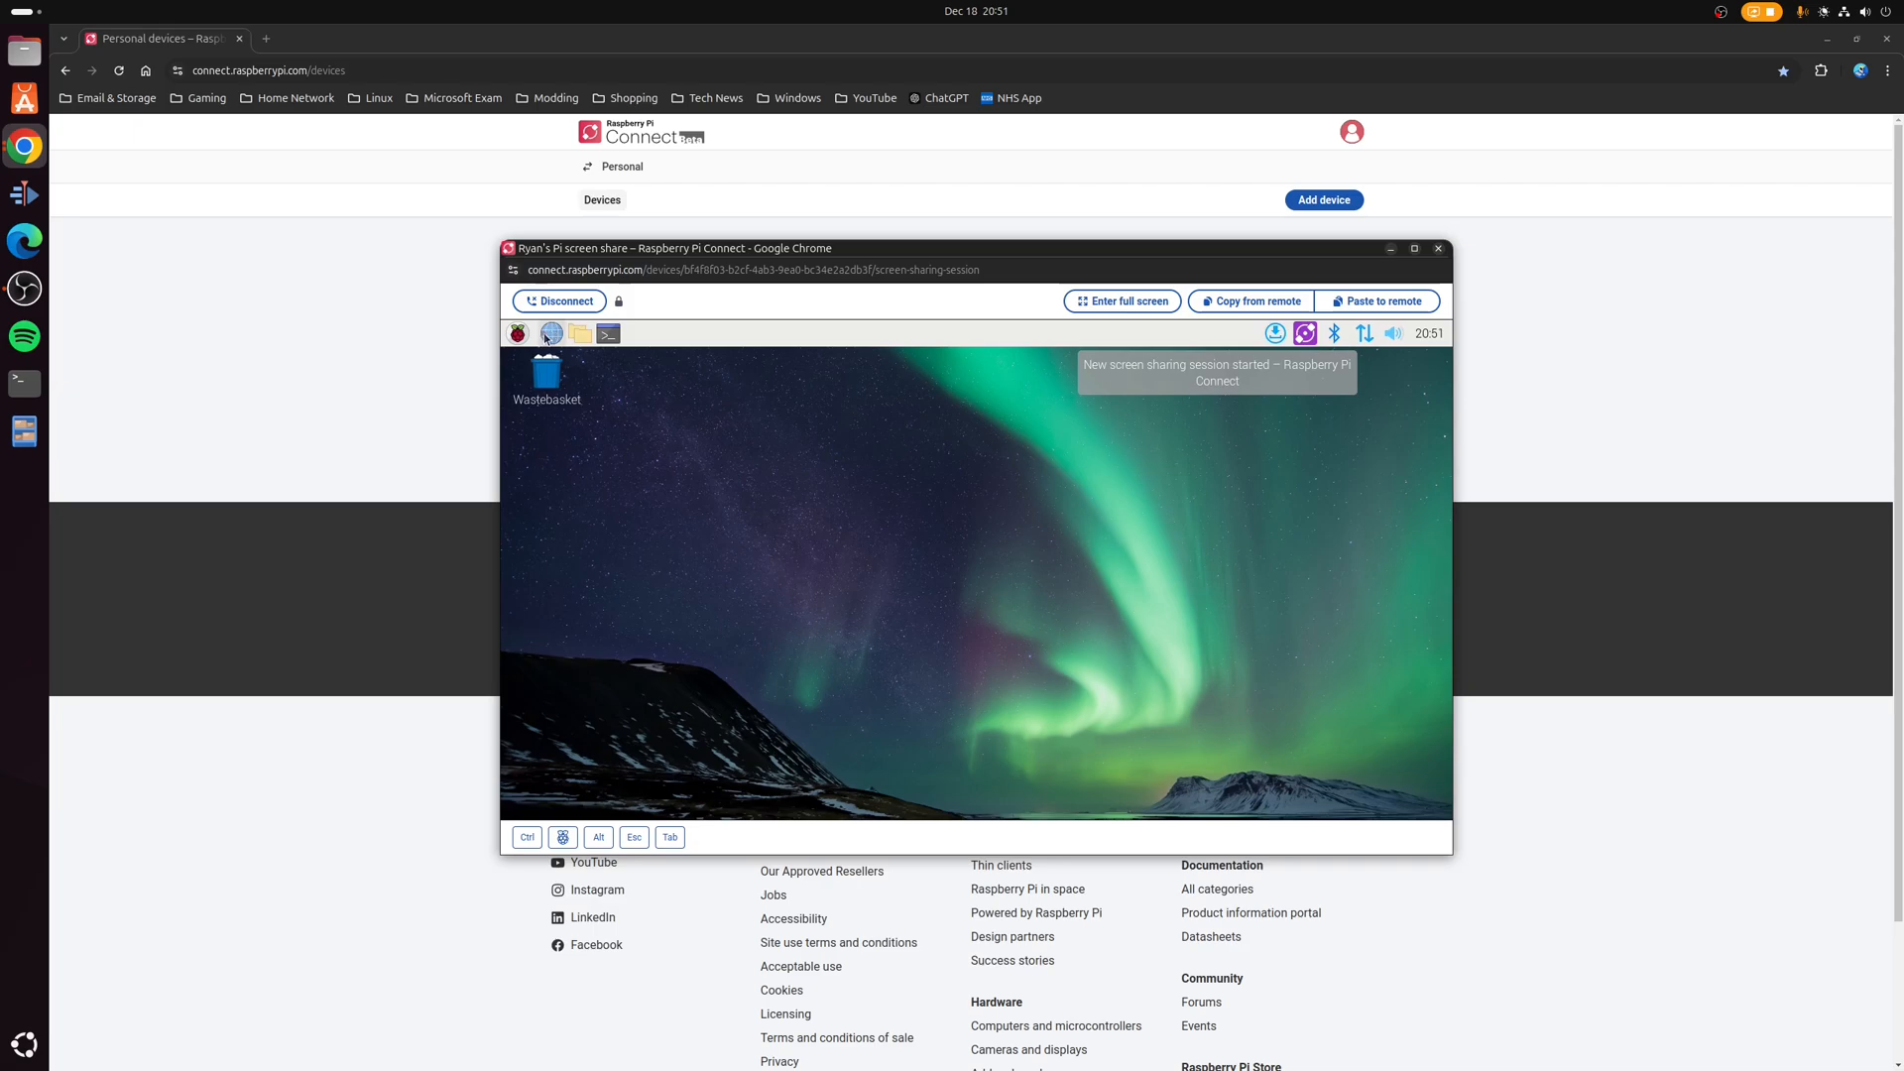
Open and dismiss the remote desktop's Raspberry menu, then close the screen-sharing window
click(518, 333)
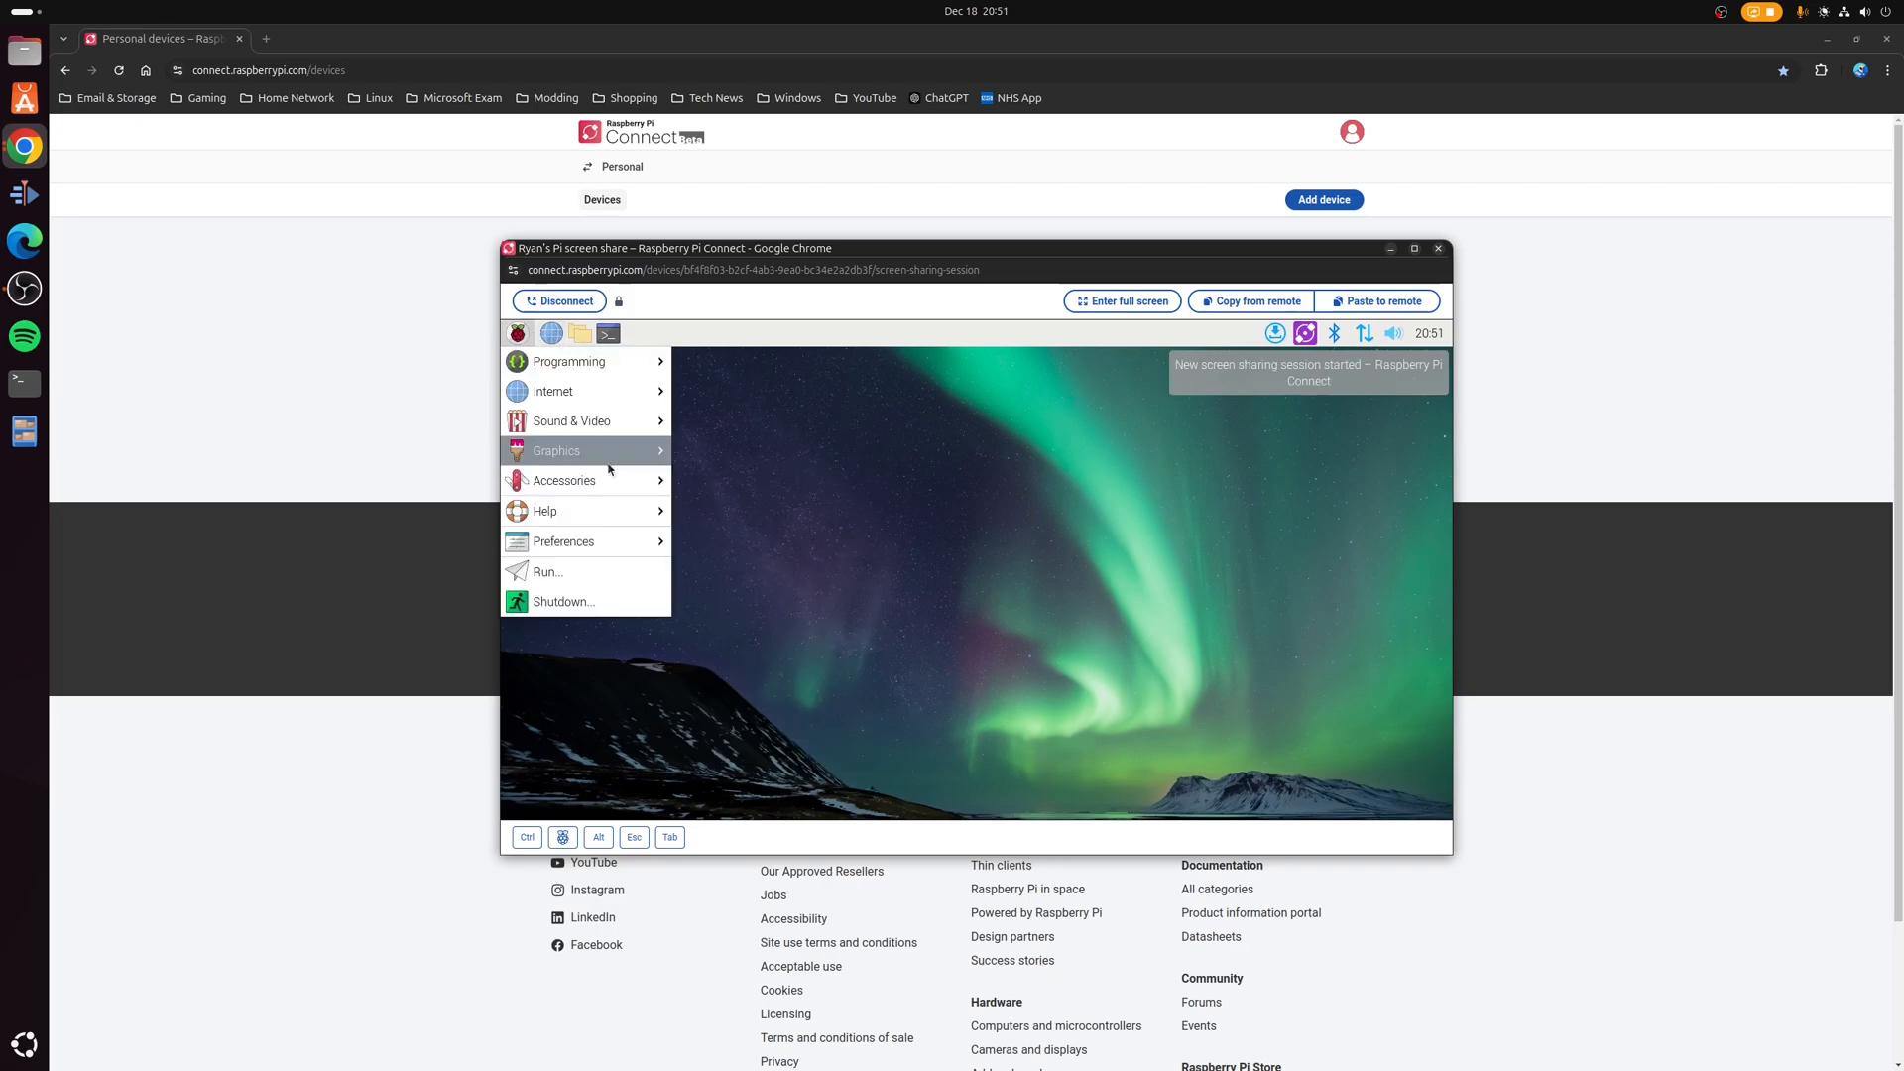
click(922, 572)
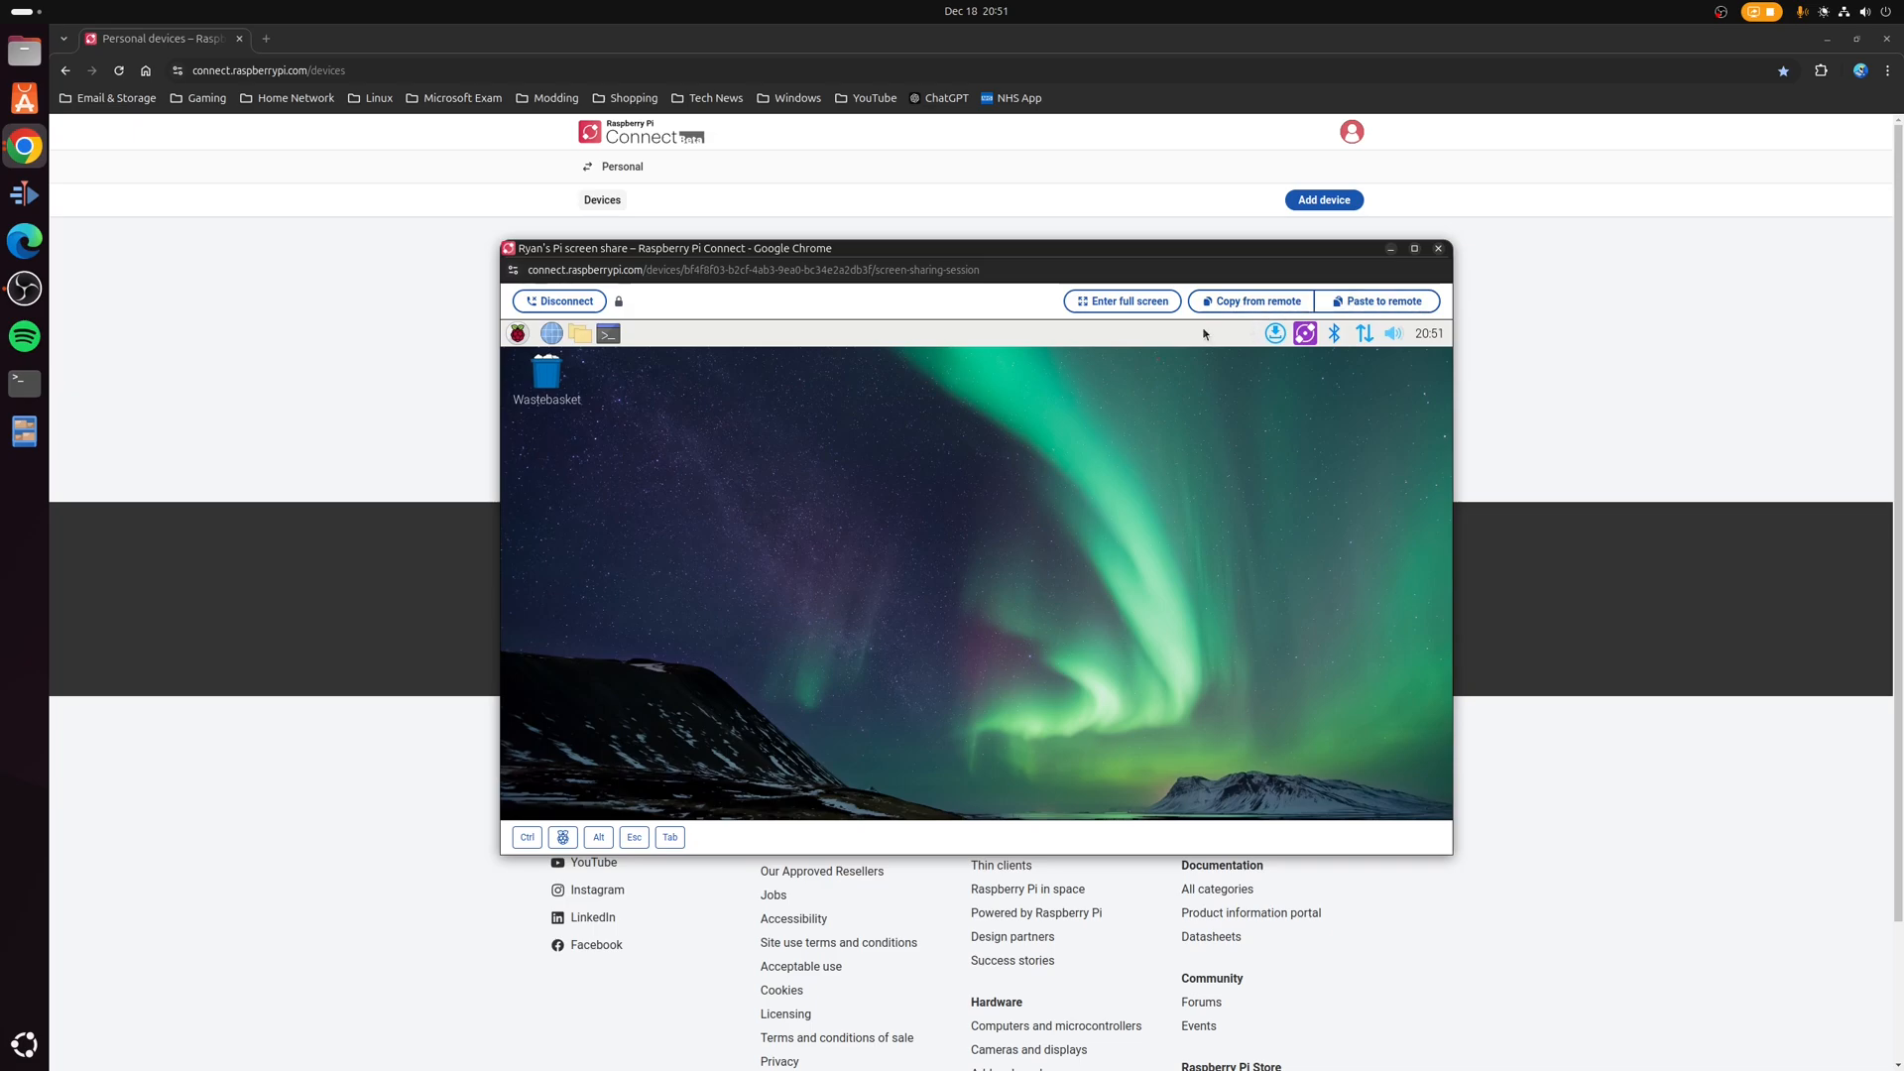
mouse_move(905, 327)
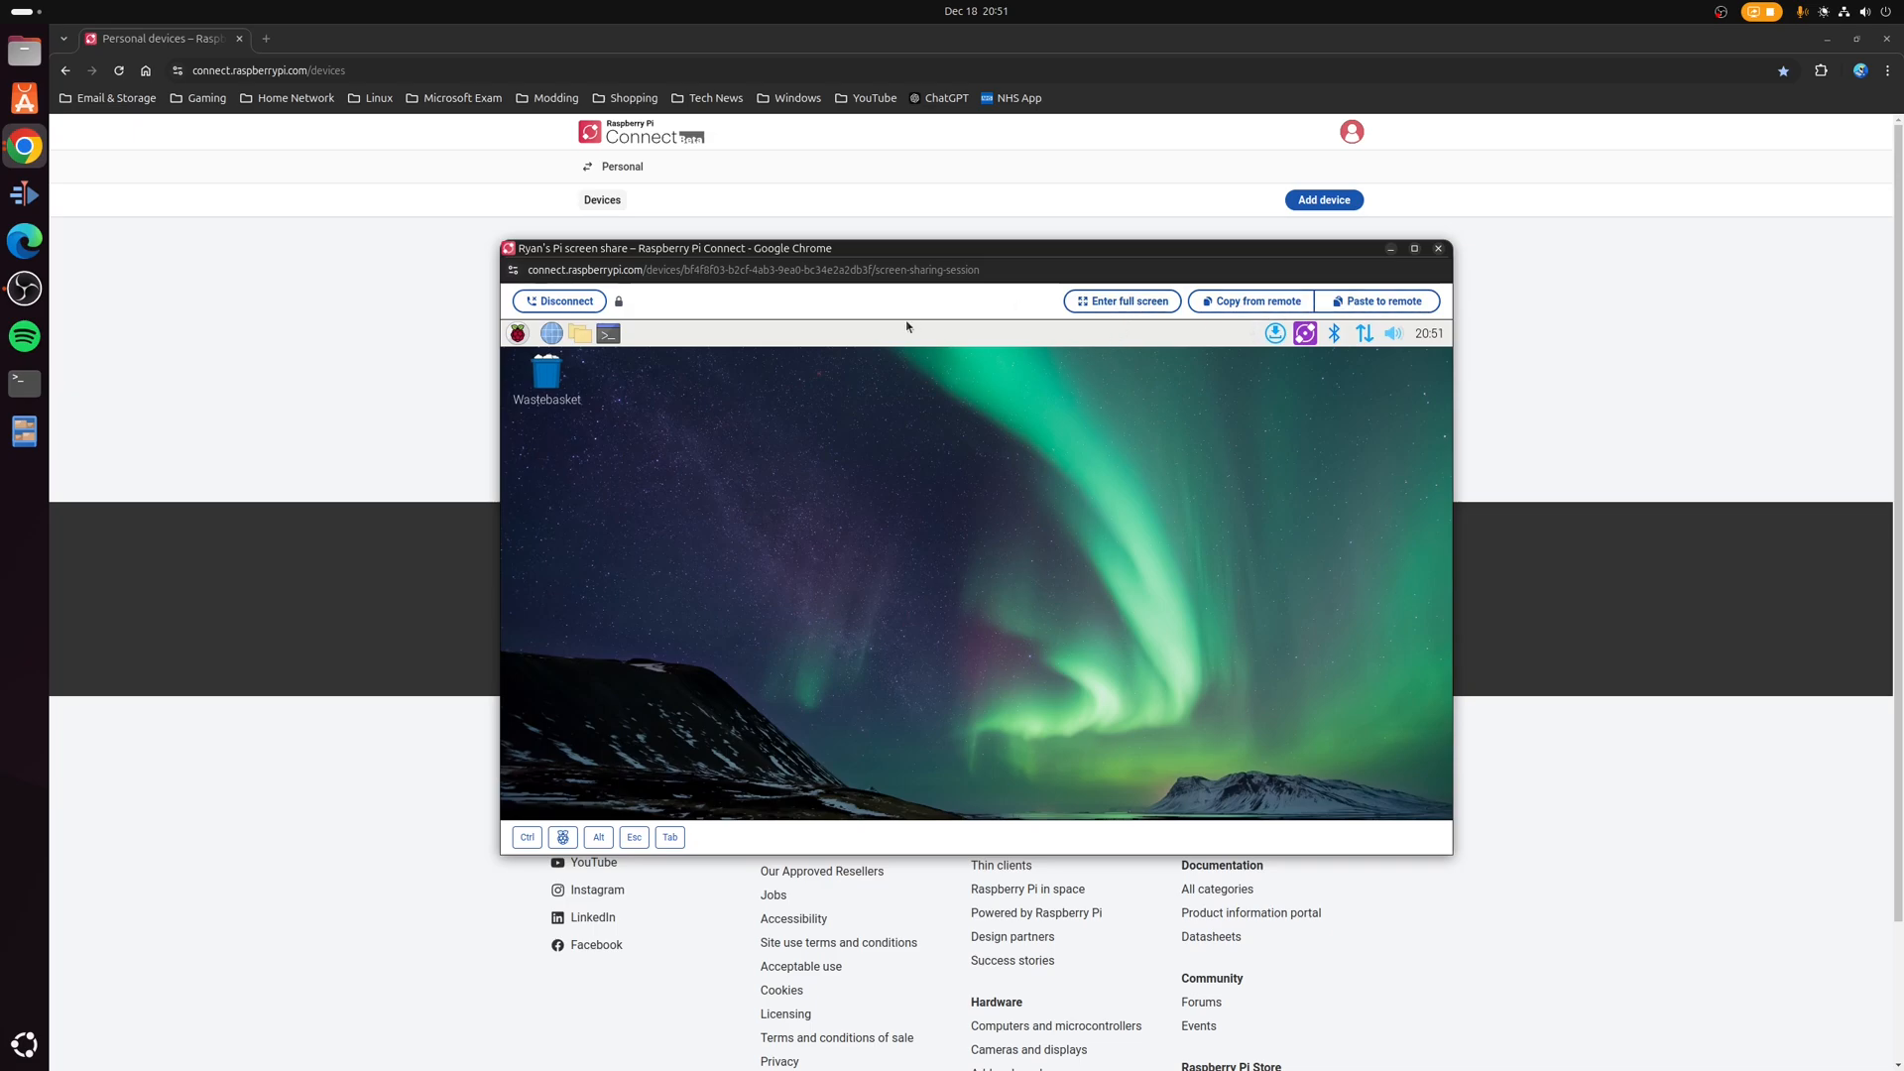
mouse_move(972, 456)
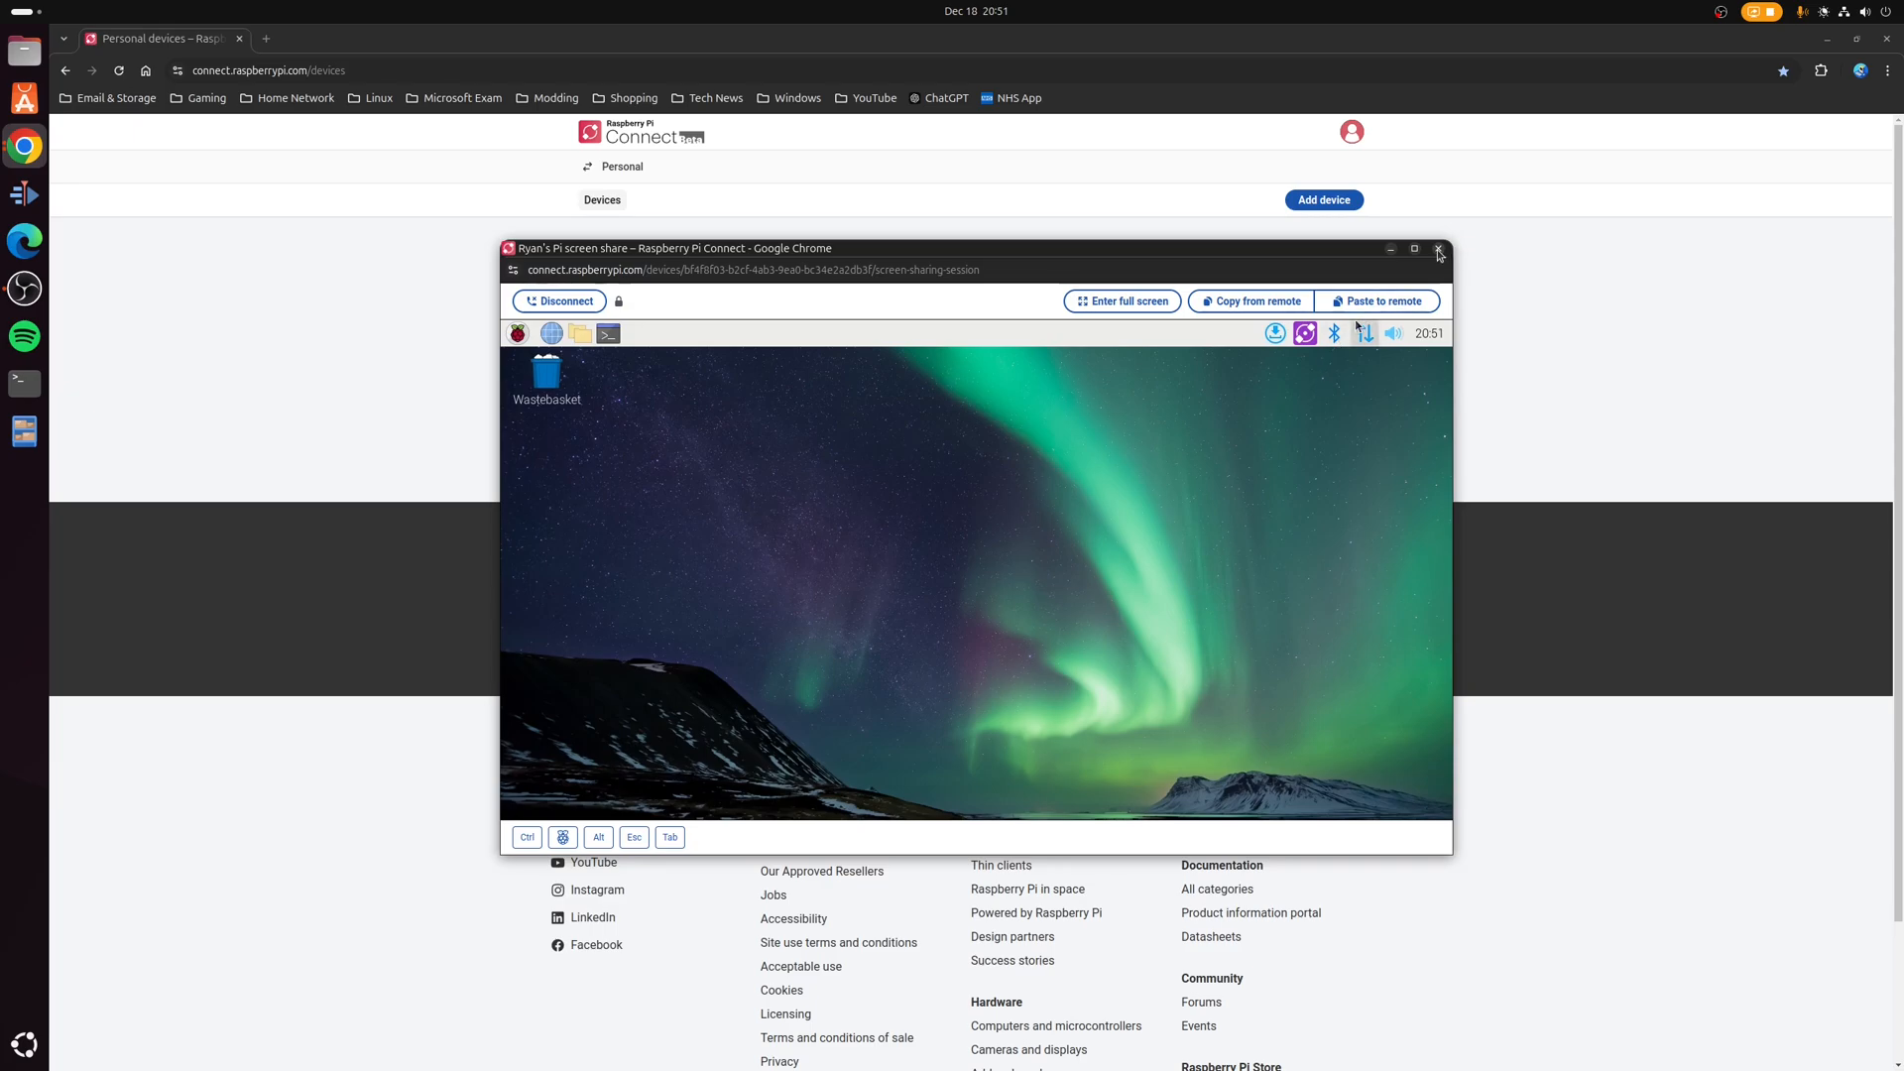
click(1439, 249)
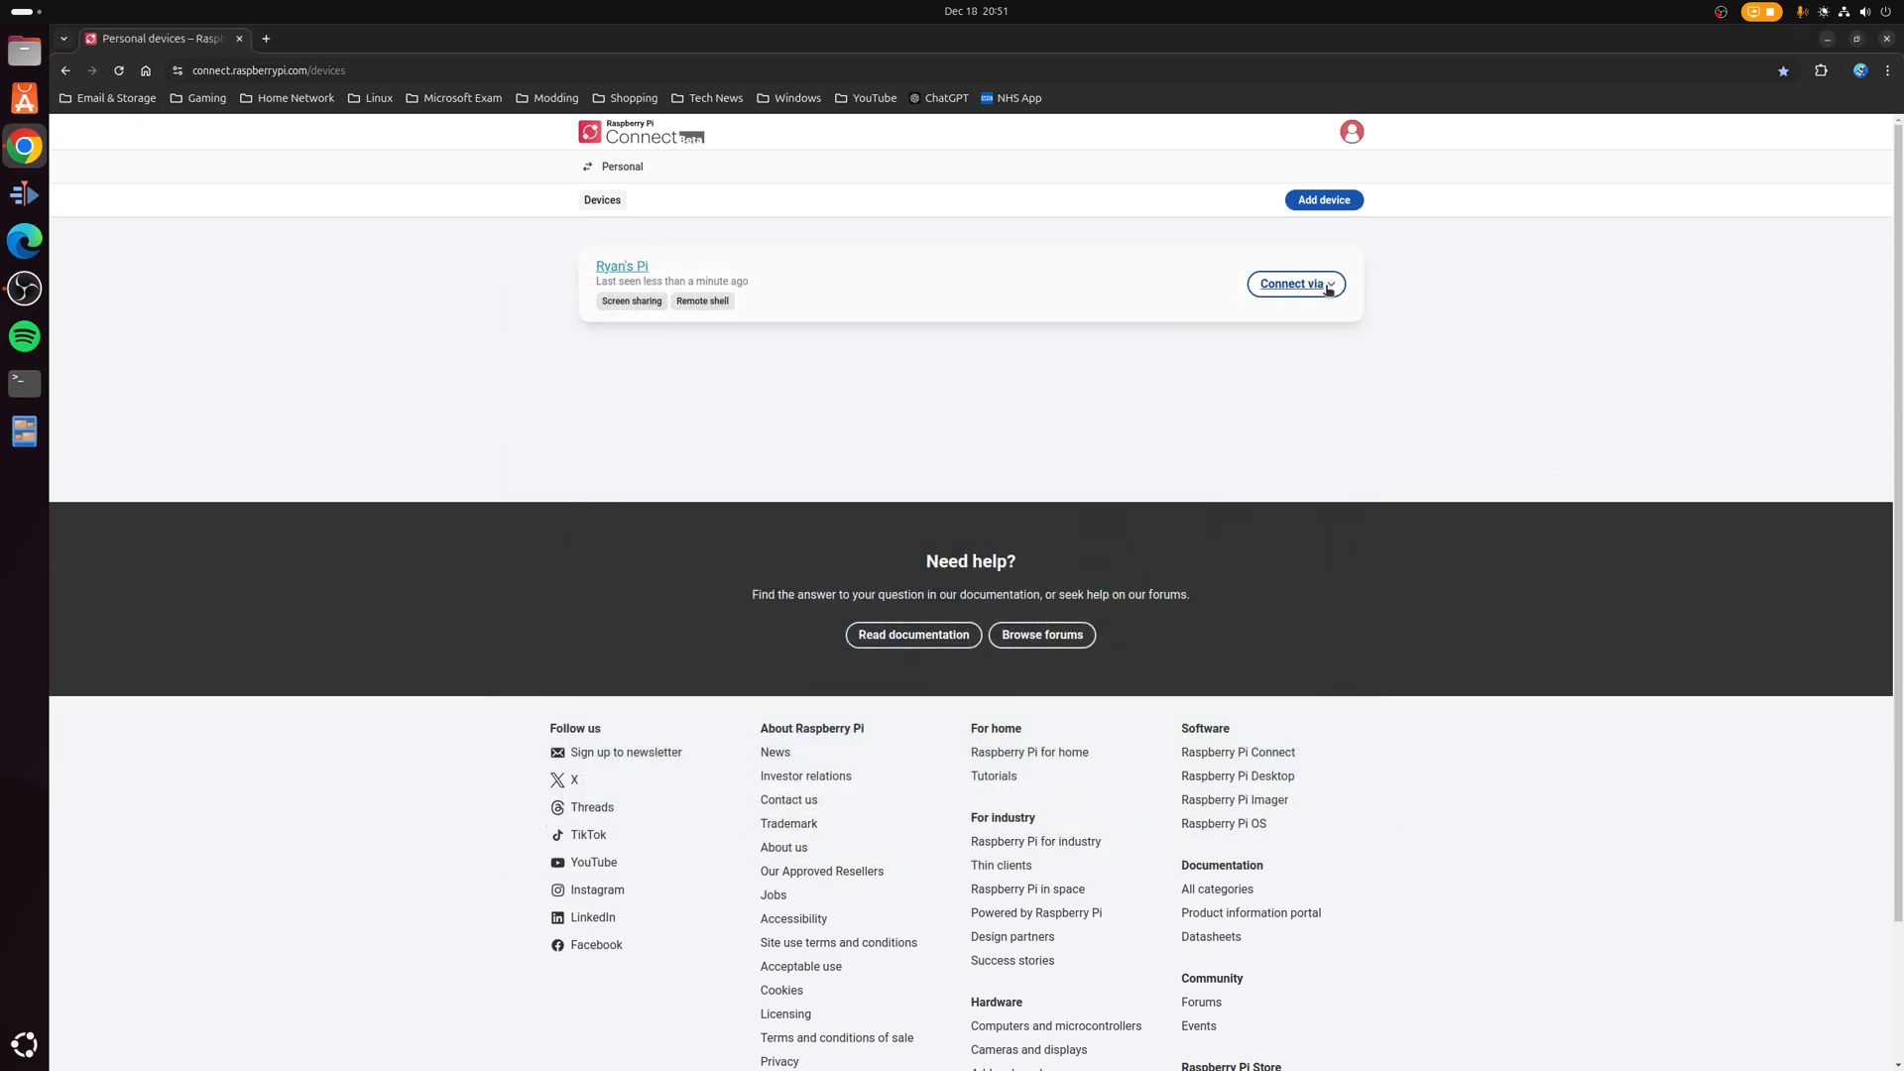
click(1295, 283)
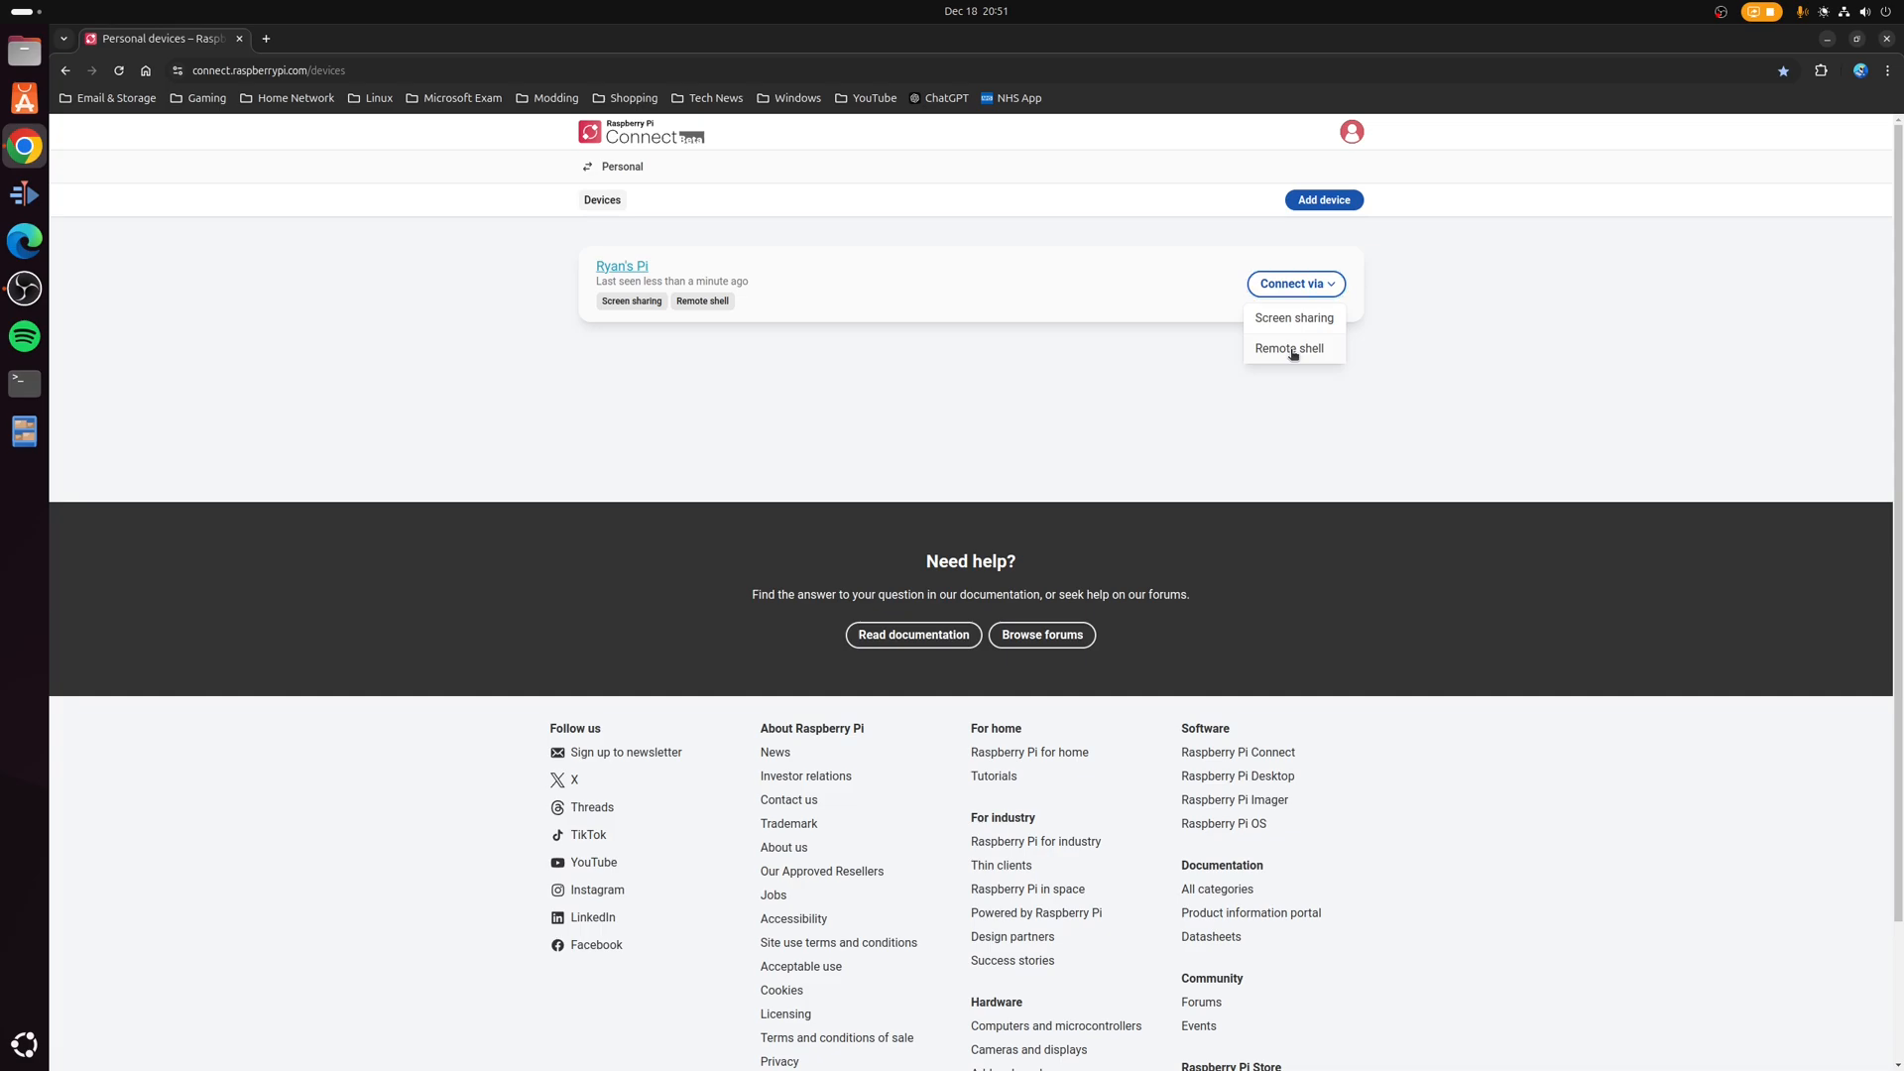
click(1290, 348)
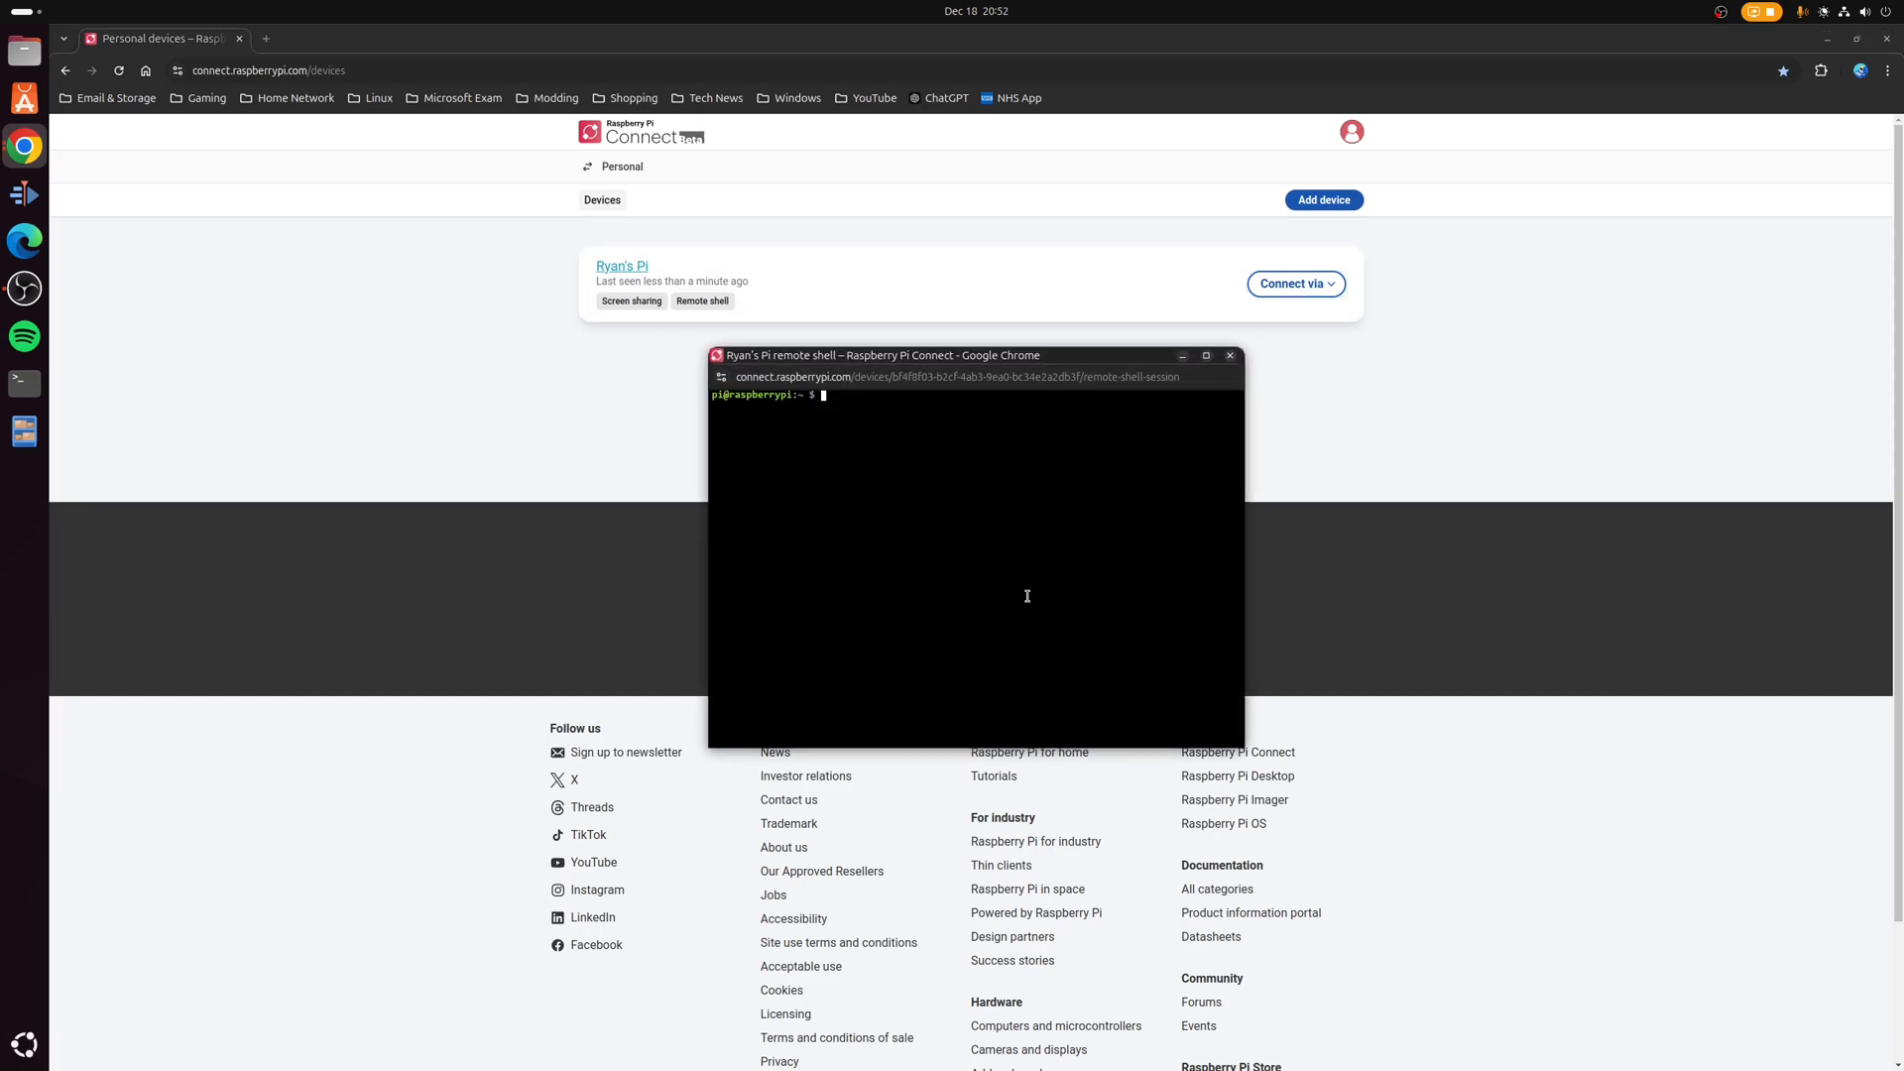
mouse_move(1013, 593)
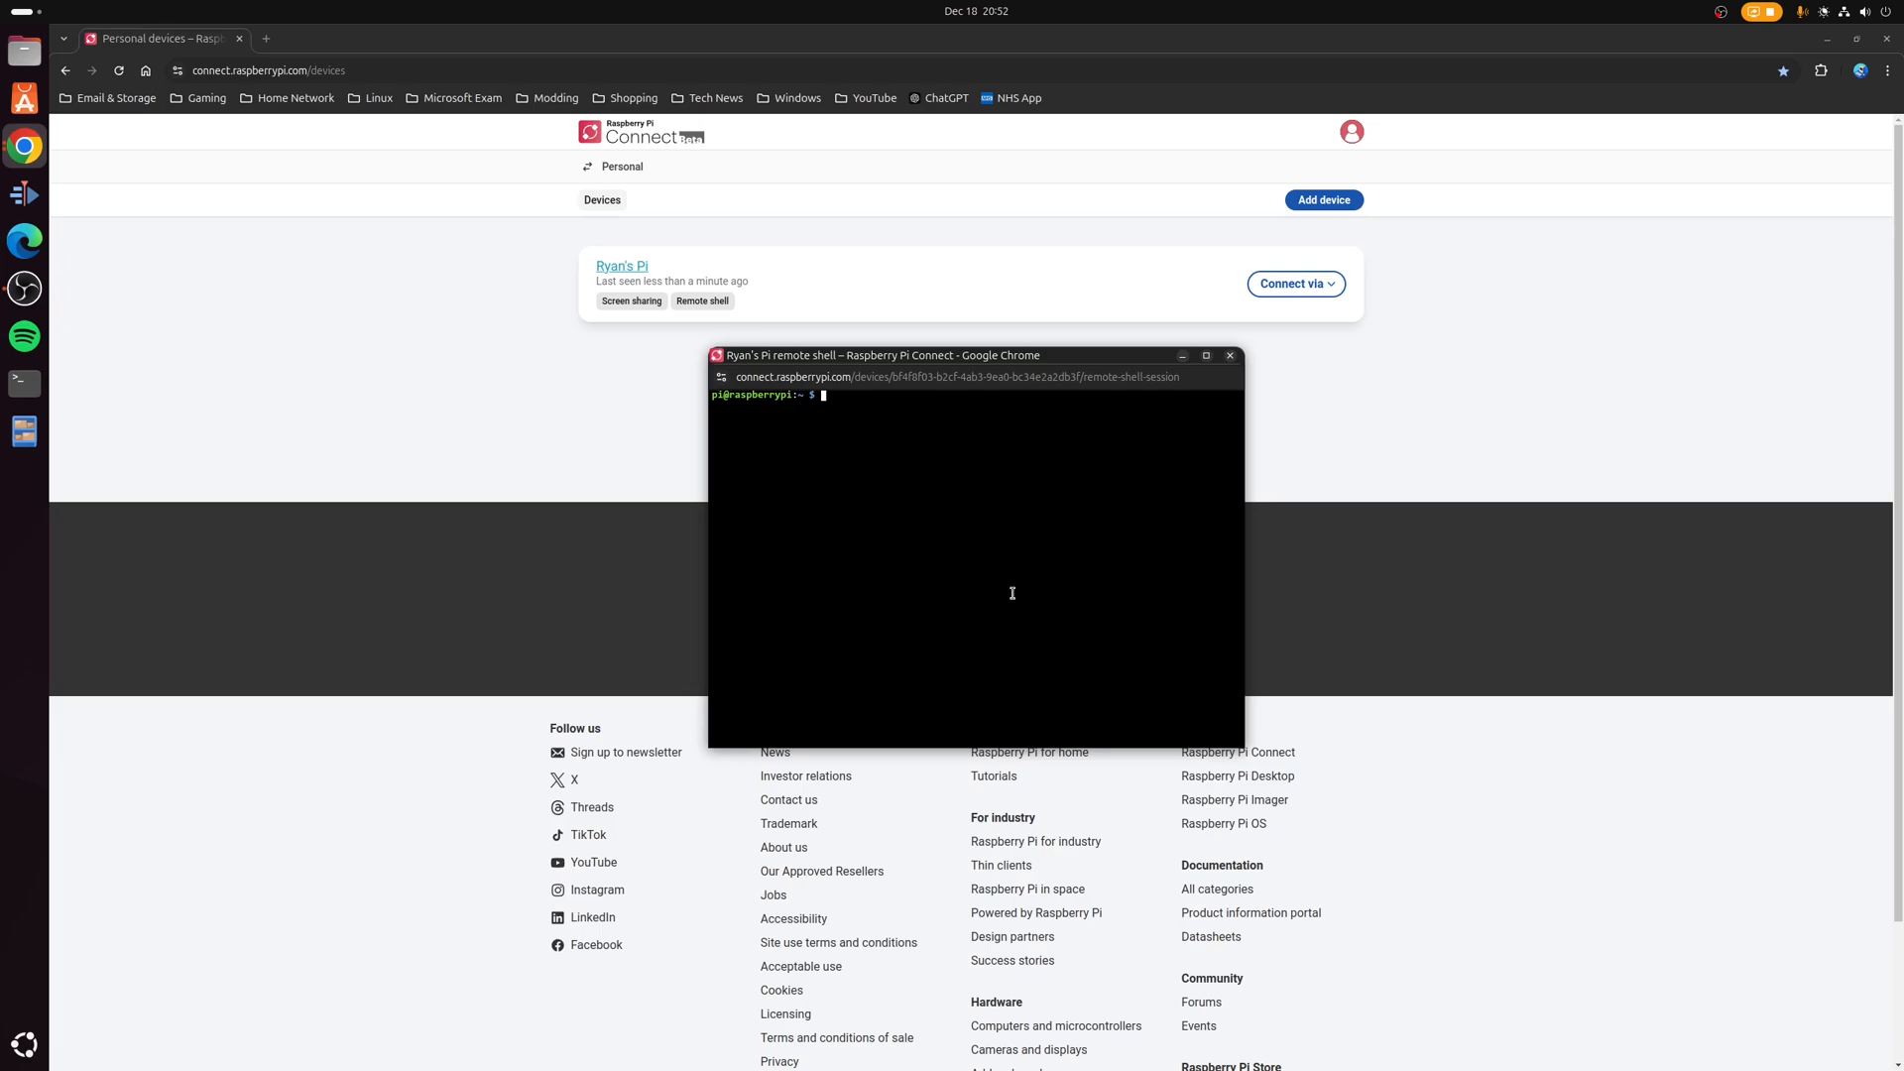
mouse_move(829, 533)
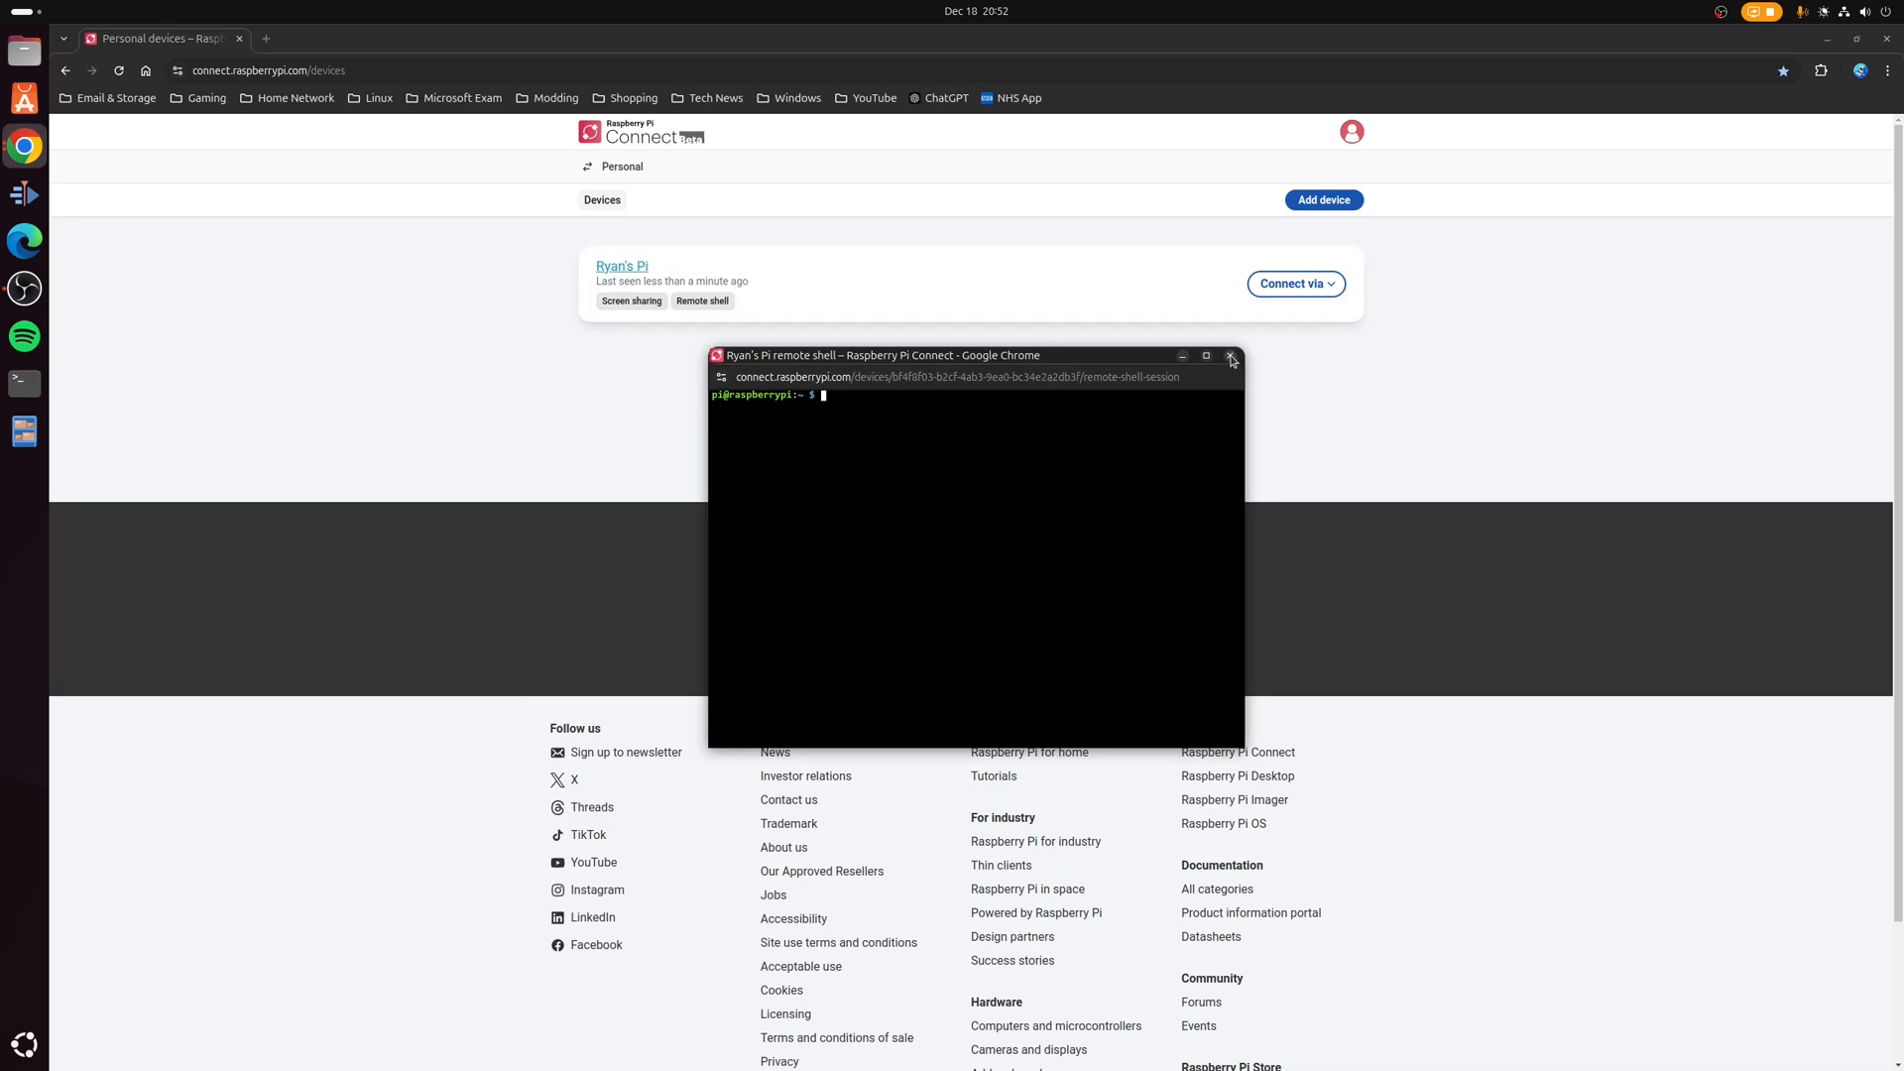
click(1230, 356)
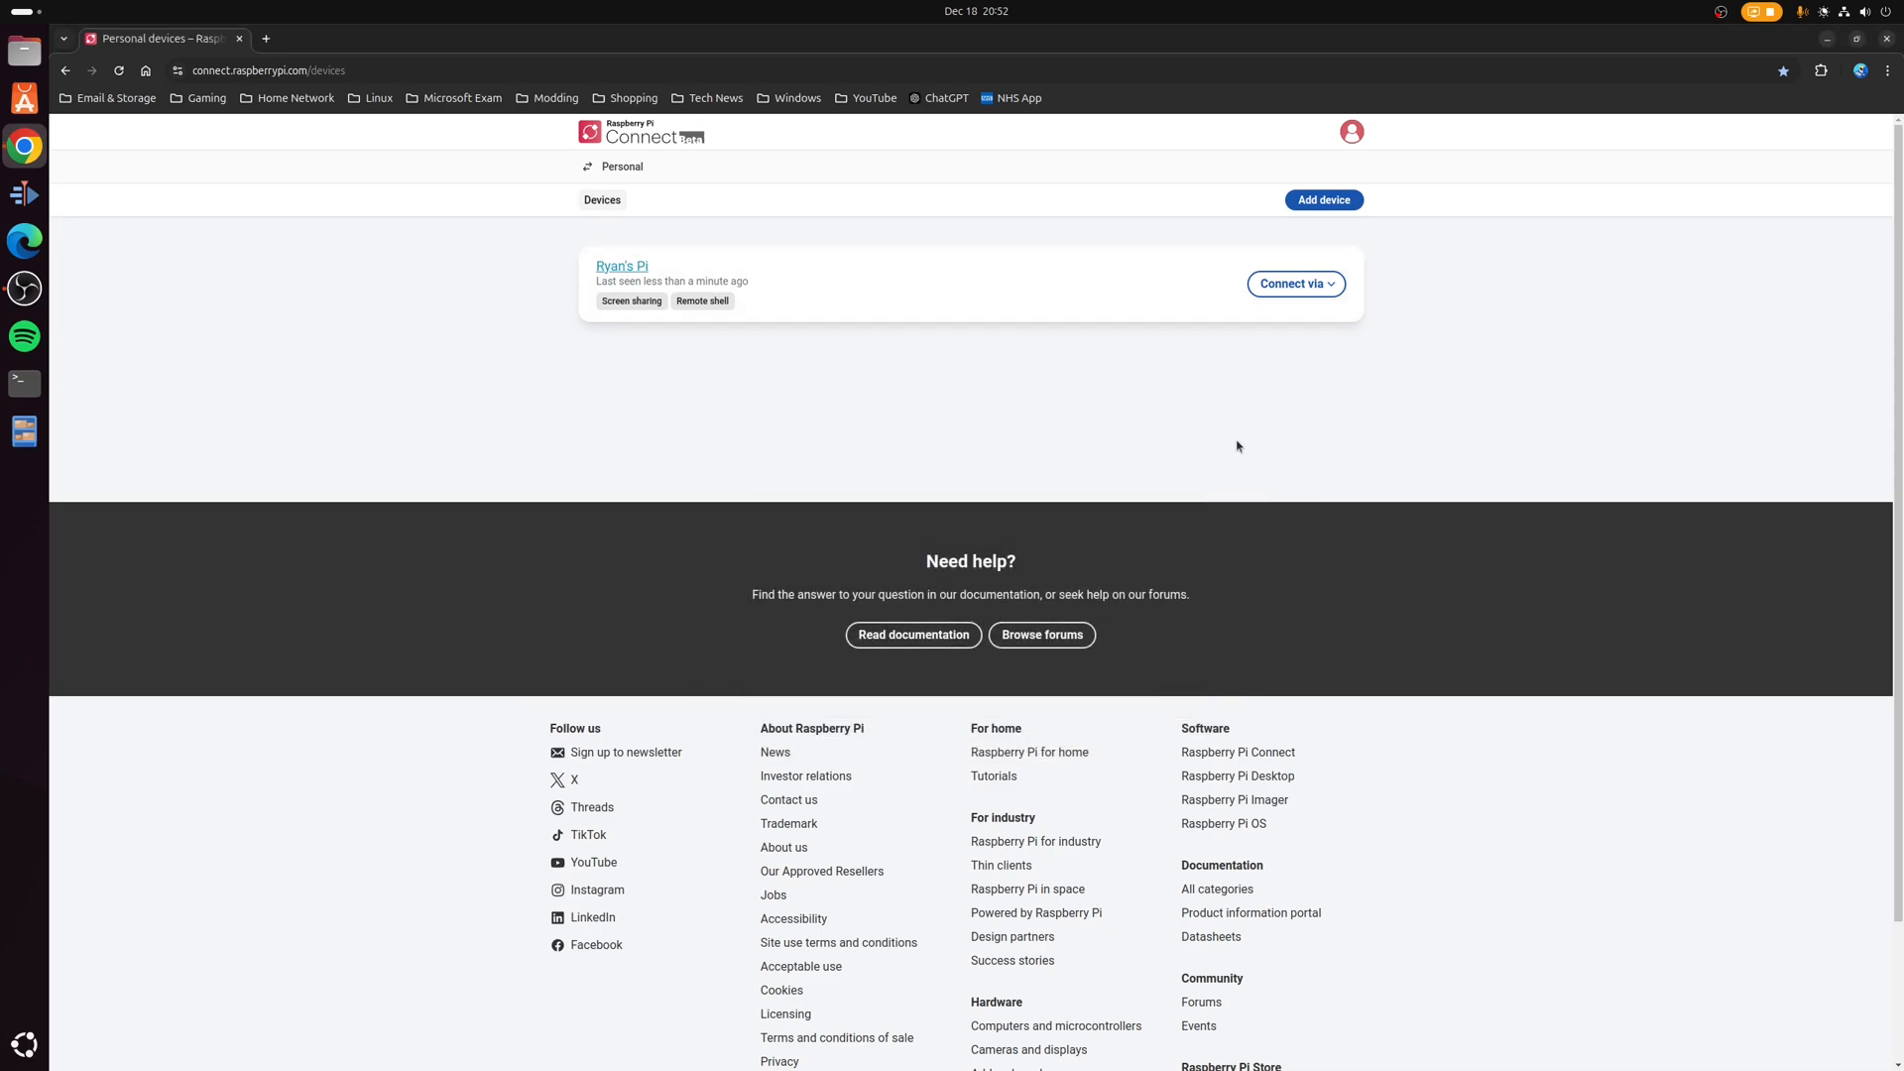